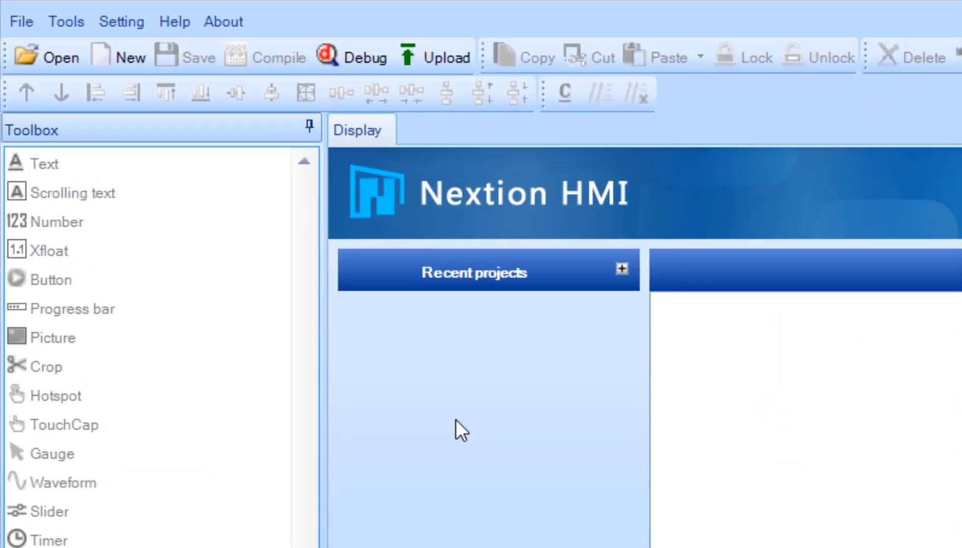
- Create a new project for a Basic-series display in 90° horizontal orientation
left_click(122, 21)
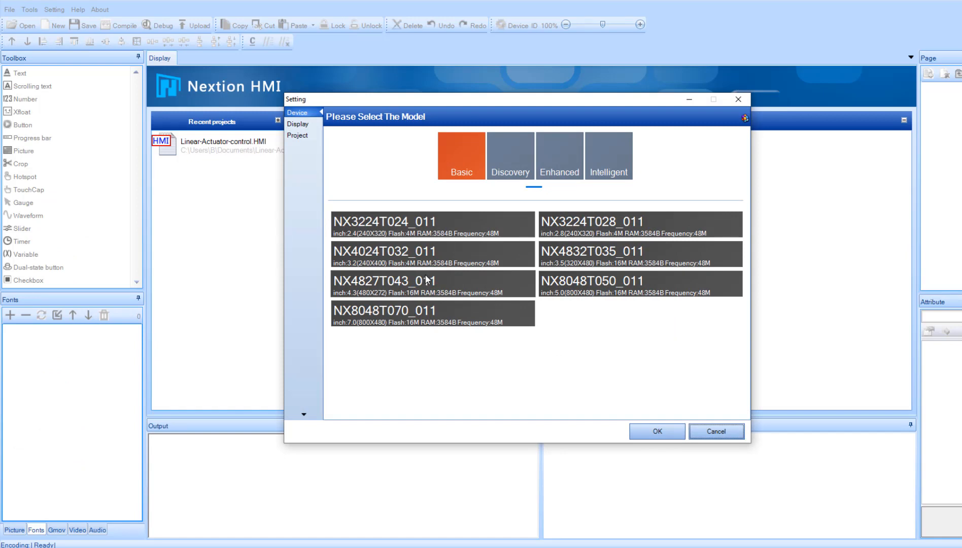
left_click(640, 223)
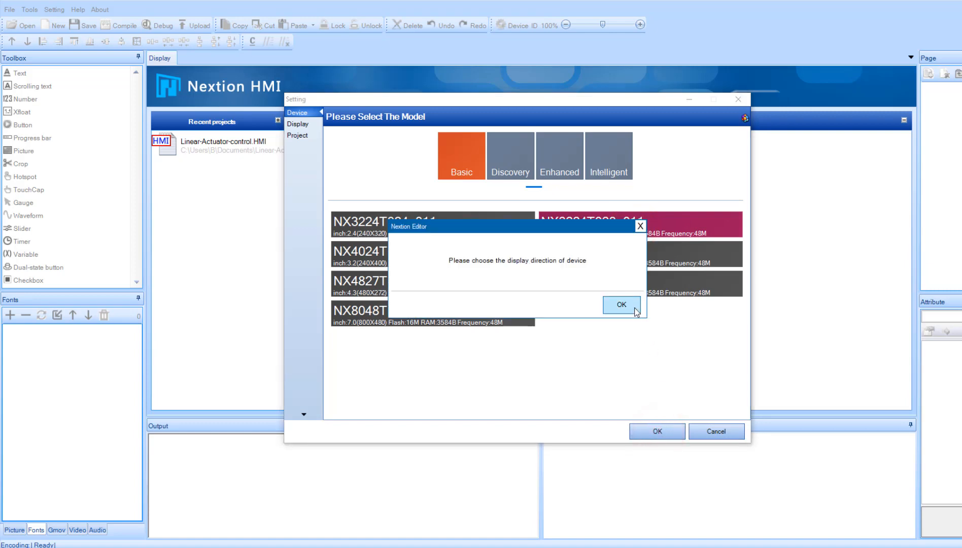
left_click(621, 306)
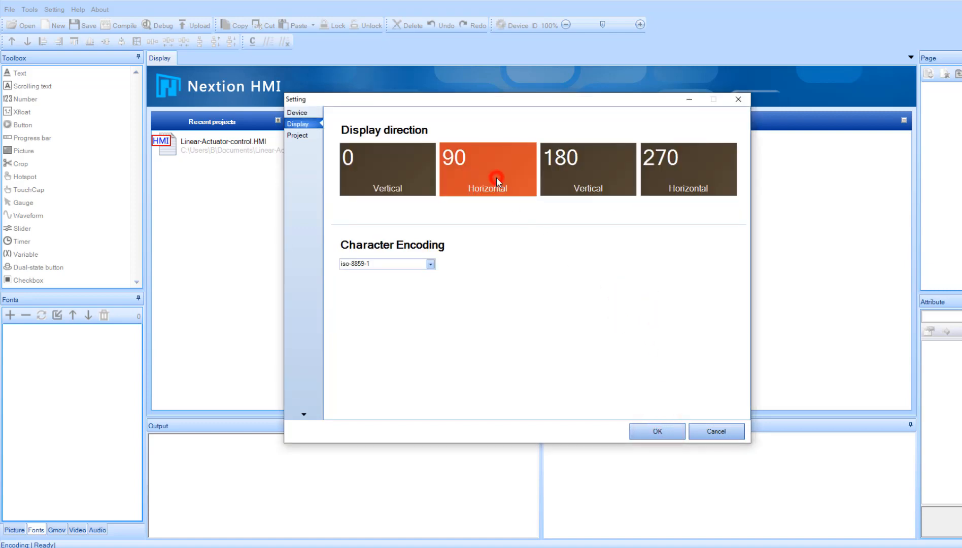
left_click(655, 431)
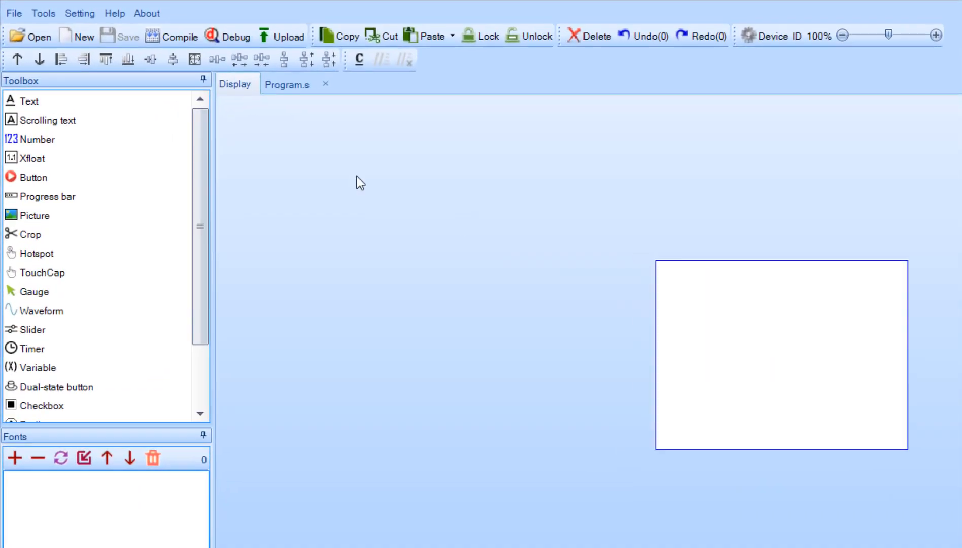
- Generate a 16-high Microsoft Sans Serif font named STEPPER via the Font Generator
left_click(43, 14)
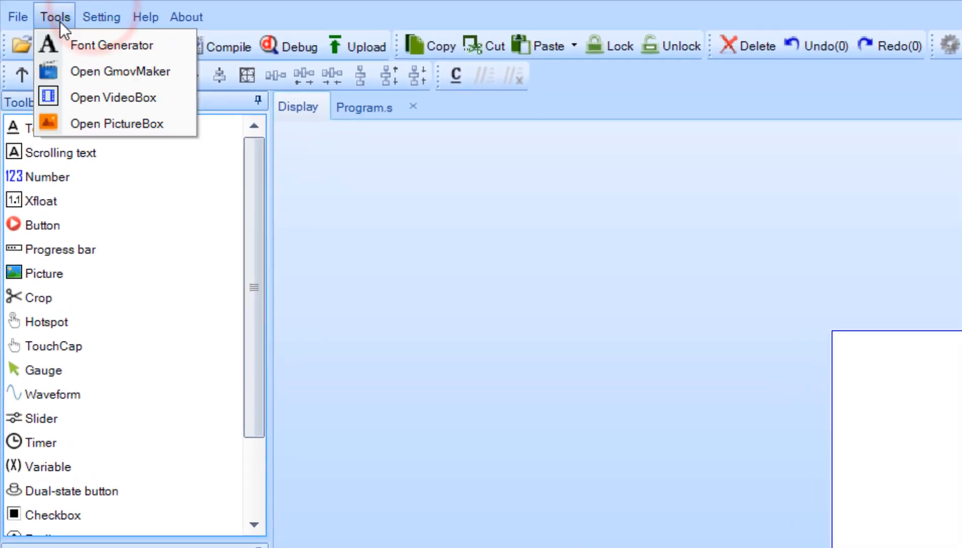
left_click(112, 44)
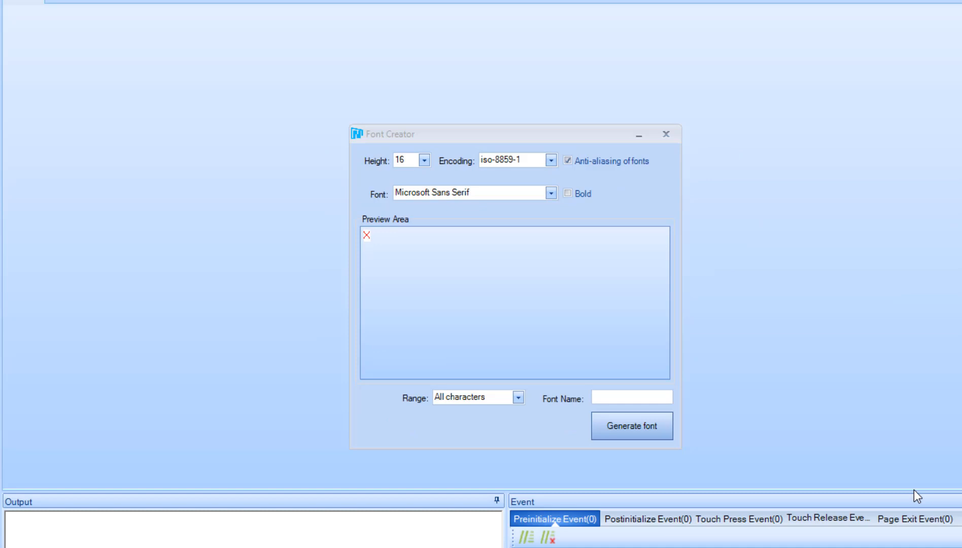
left_click(632, 397)
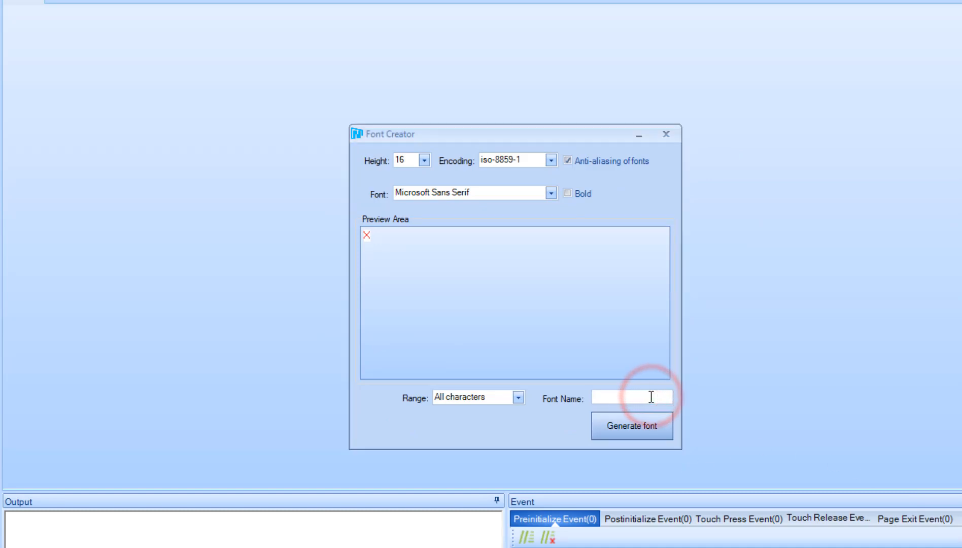
type("STEPP")
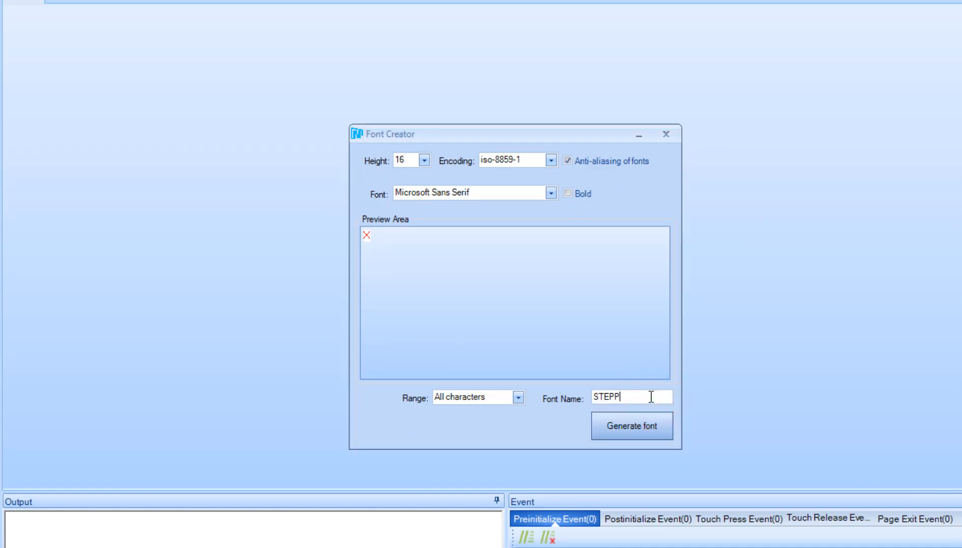
type("ER")
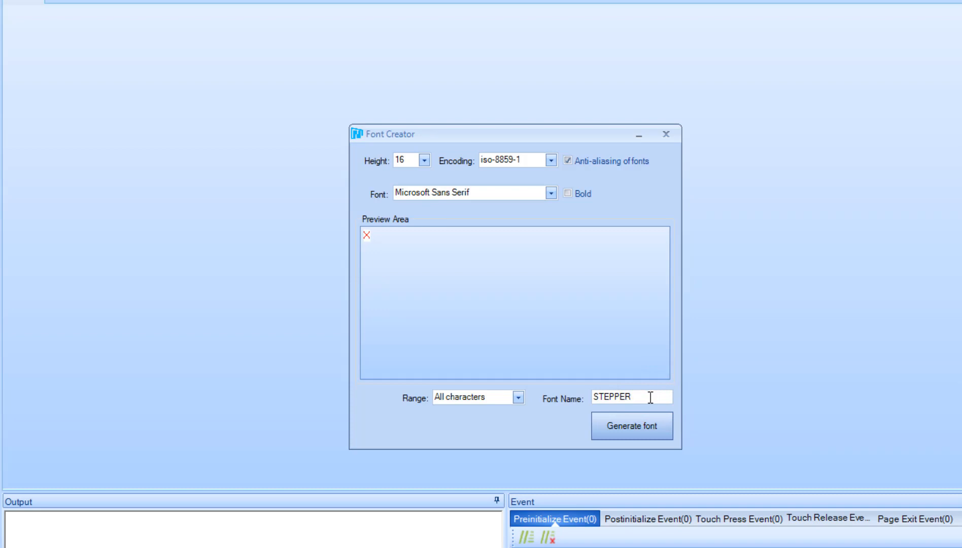
left_click(631, 426)
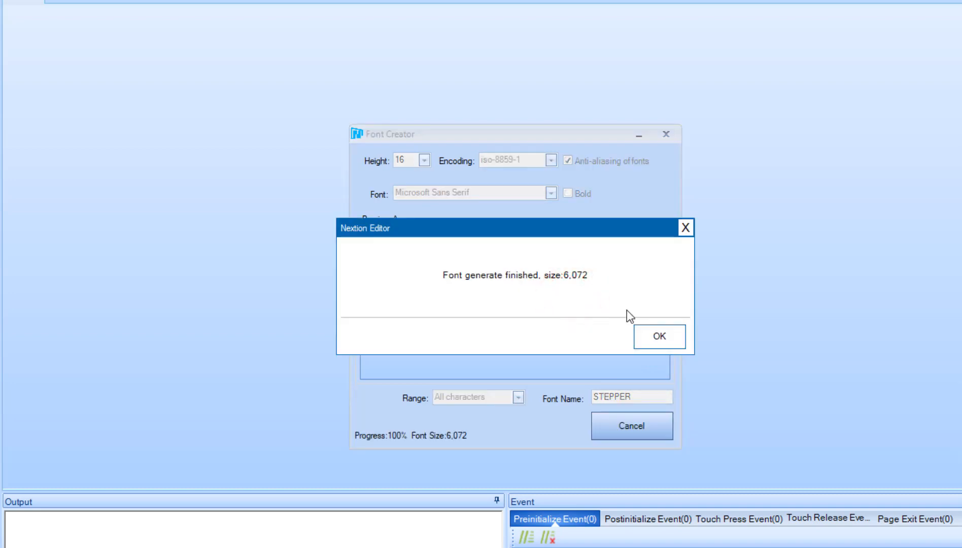
mouse_move(816, 362)
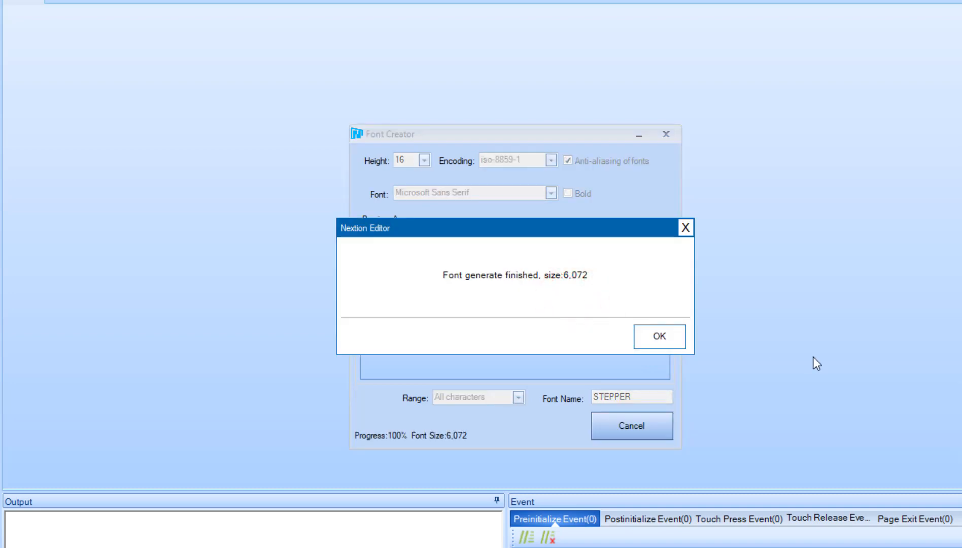
mouse_move(703, 362)
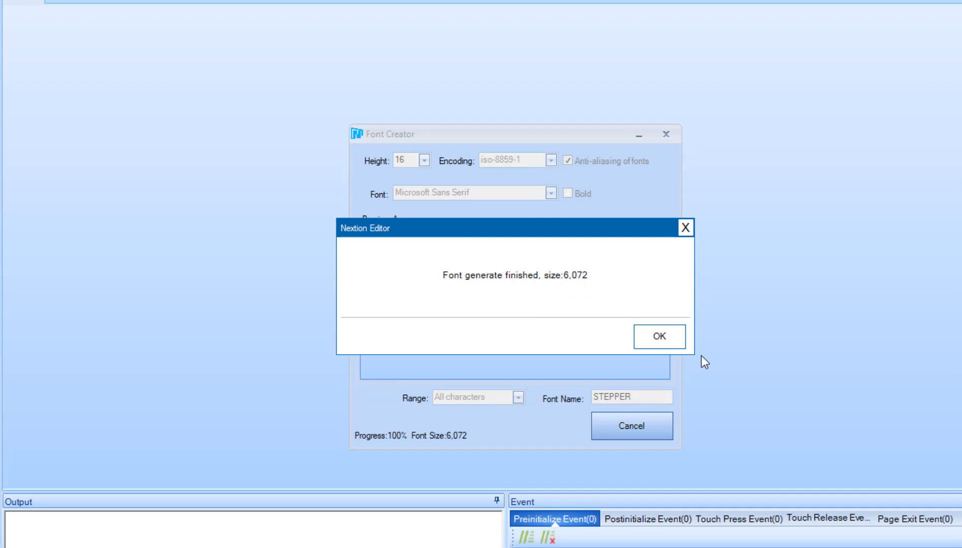
left_click(658, 336)
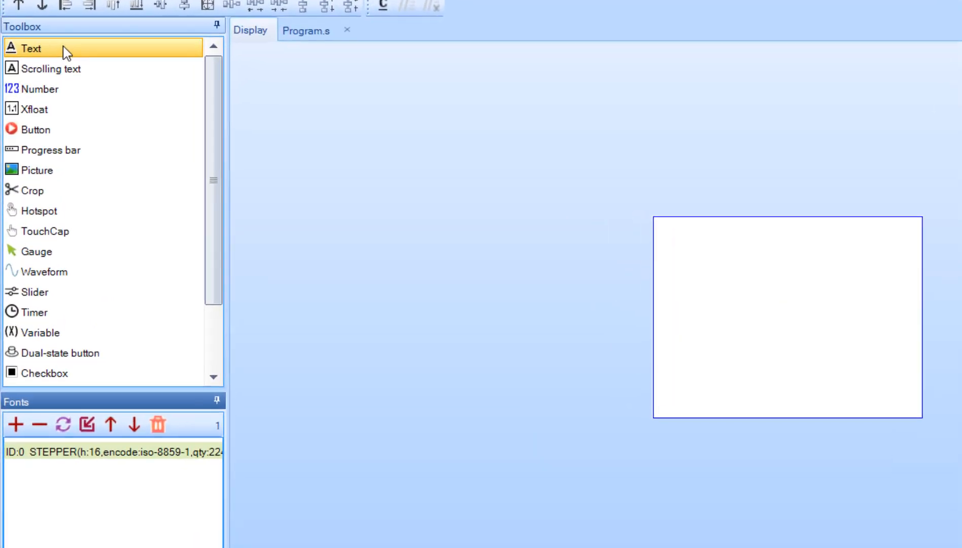
- Add a Text component t0 to the page with global vscope
left_click(840, 276)
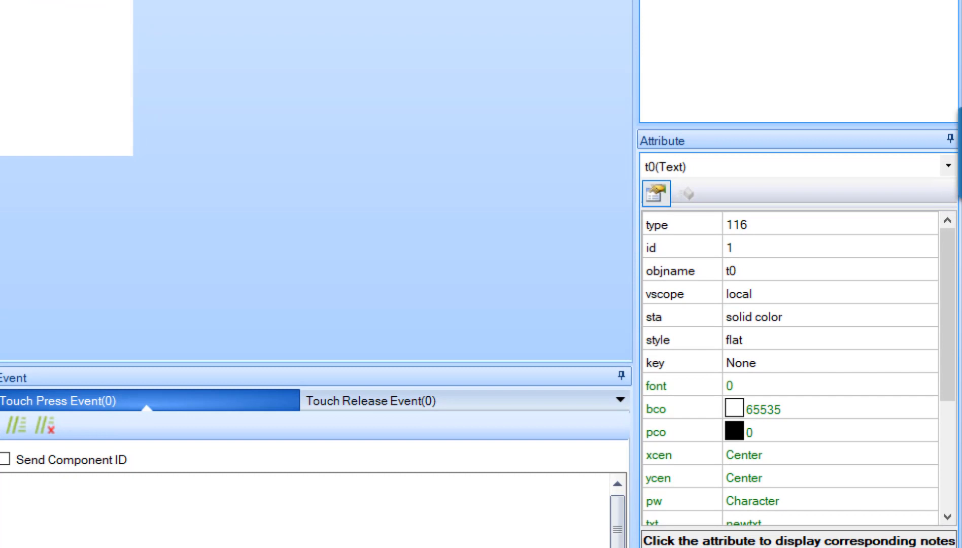
mouse_move(315, 151)
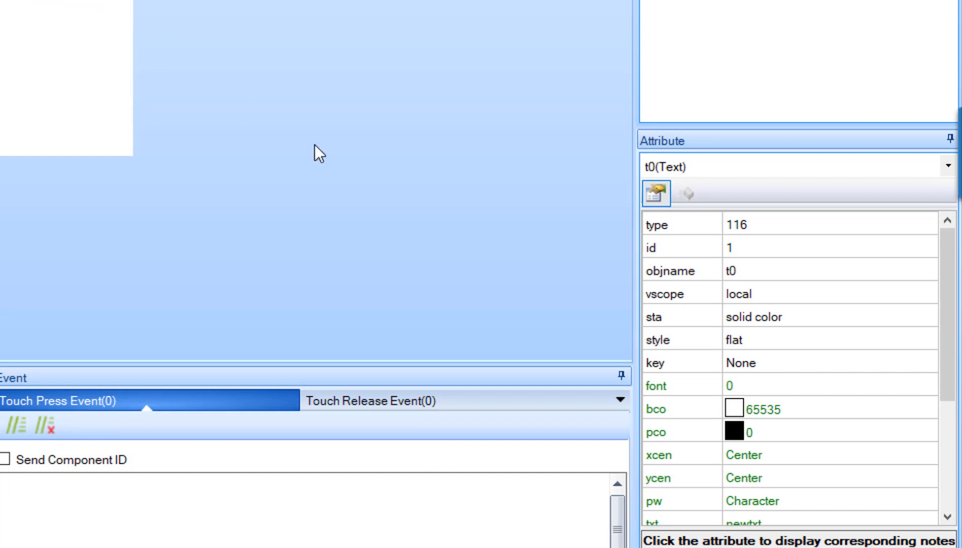
mouse_move(662, 251)
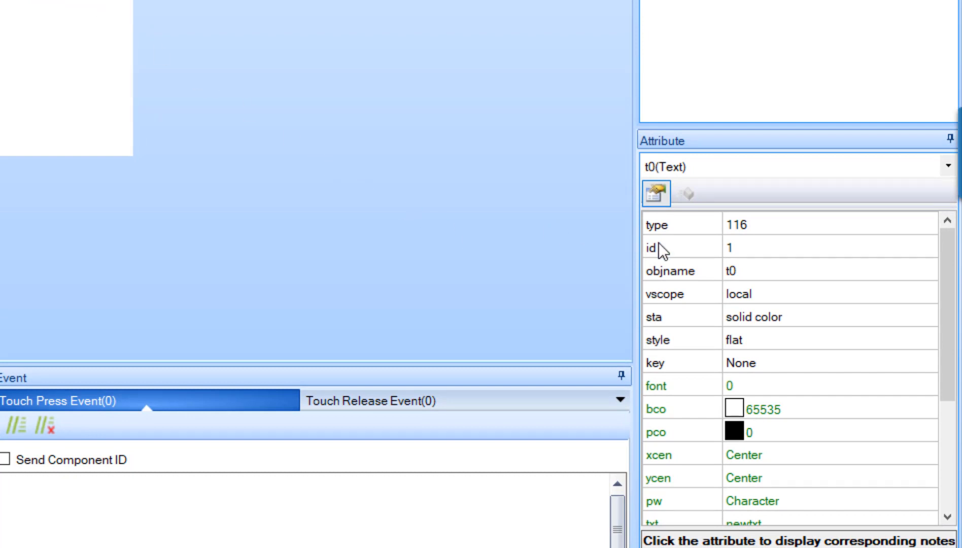
left_click(945, 292)
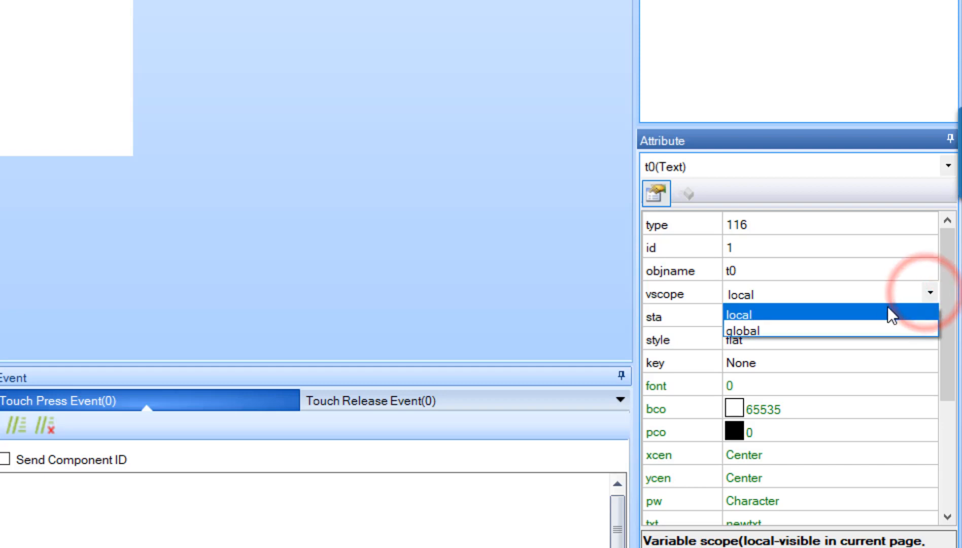
left_click(744, 330)
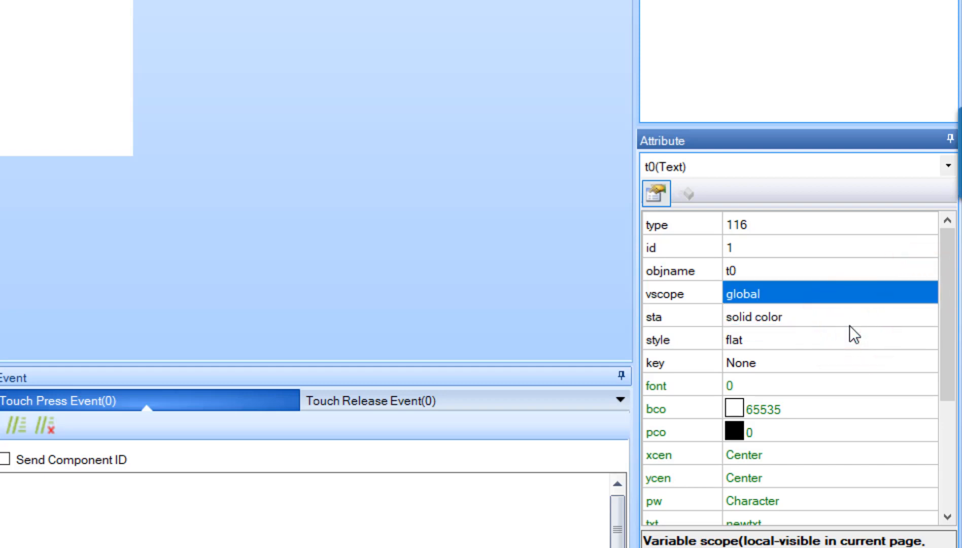
- Give t0 a green background and bind it to numeric keyboard keybdB, importing its page
left_click(929, 408)
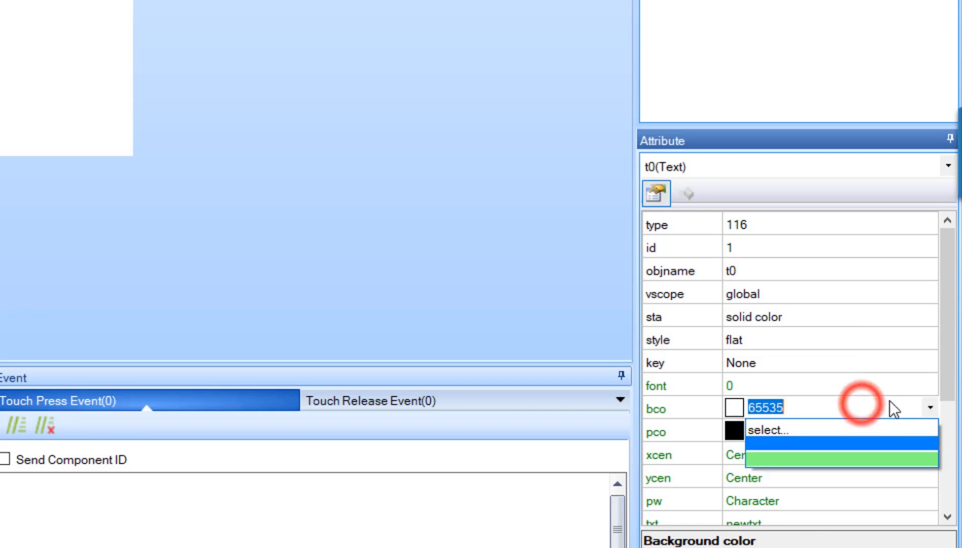
left_click(840, 455)
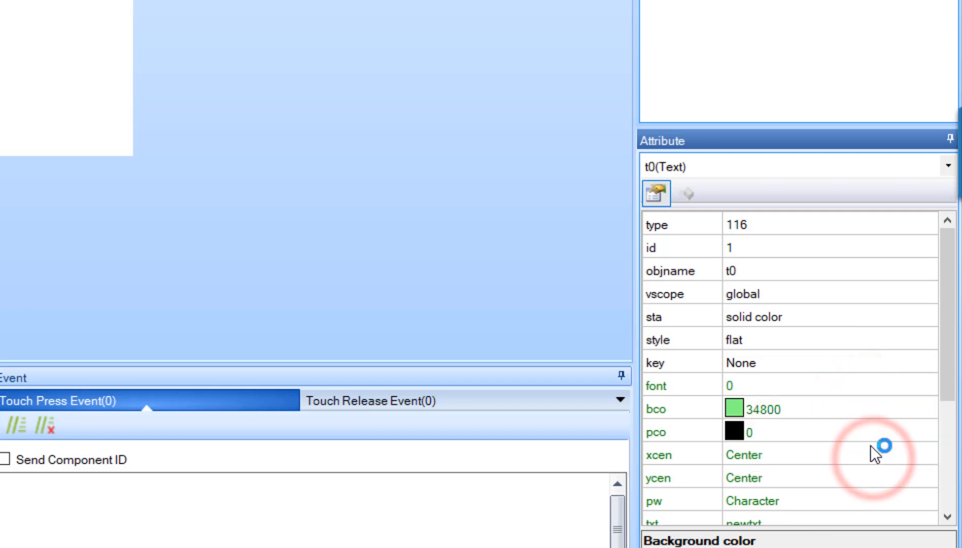
mouse_move(879, 361)
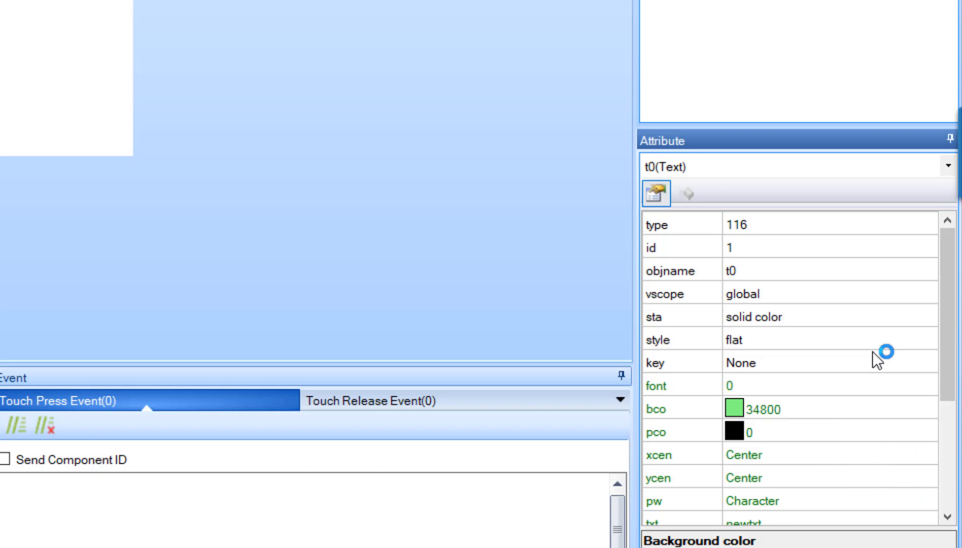
left_click(931, 363)
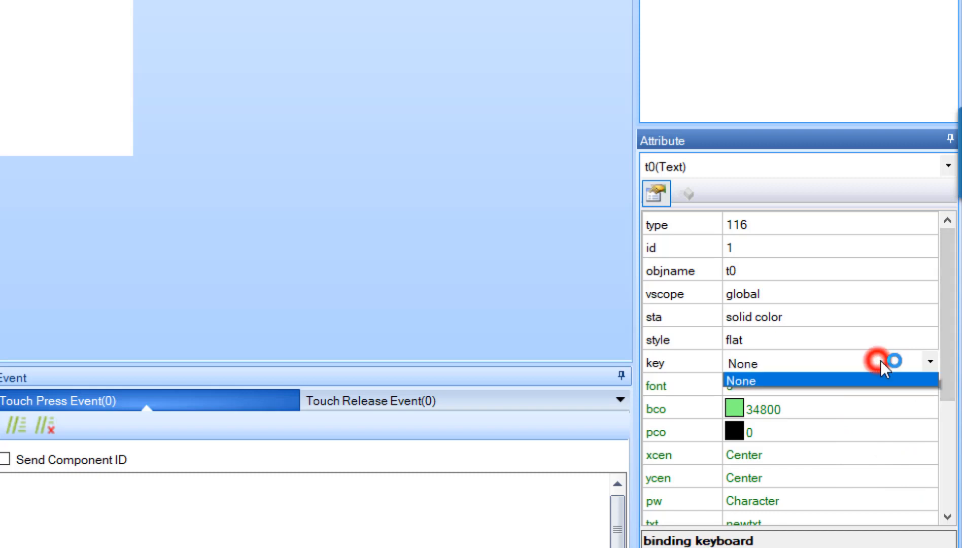
left_click(930, 362)
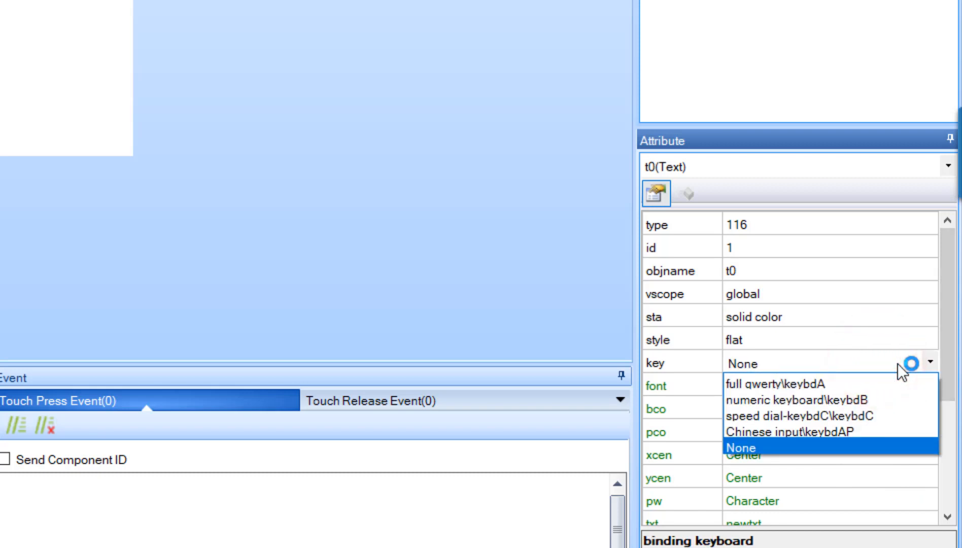
mouse_move(846, 398)
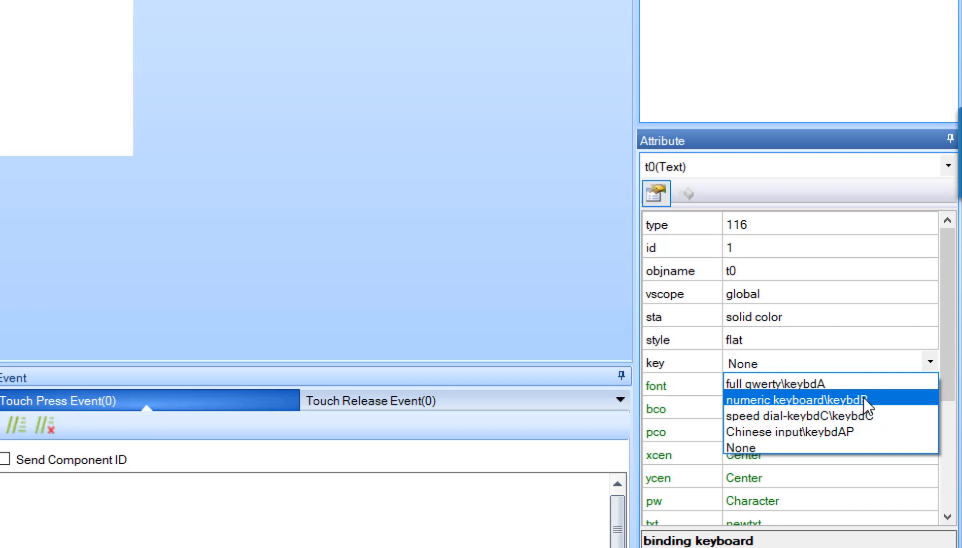
left_click(770, 386)
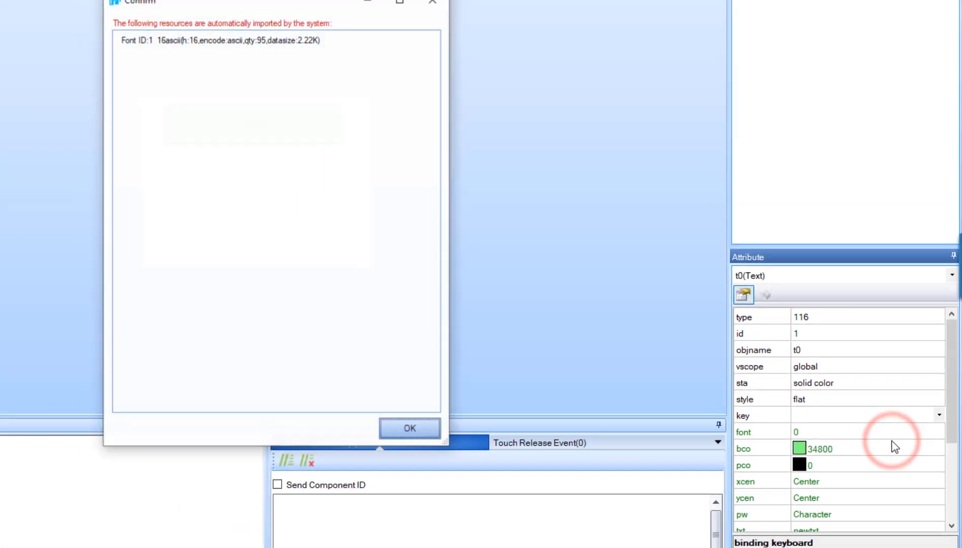
left_click(409, 427)
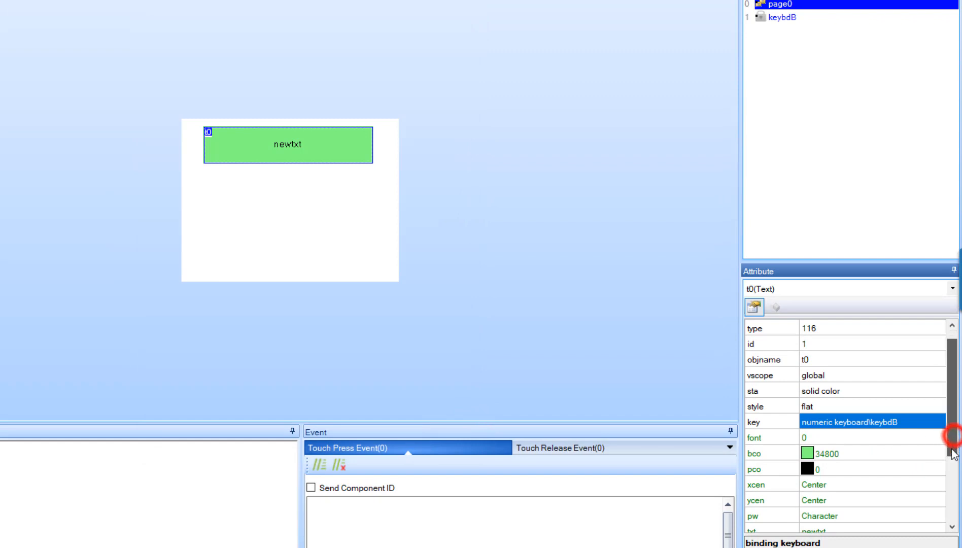
- Add a slider h0 below the text field and pick its background colour
scroll("down", 3)
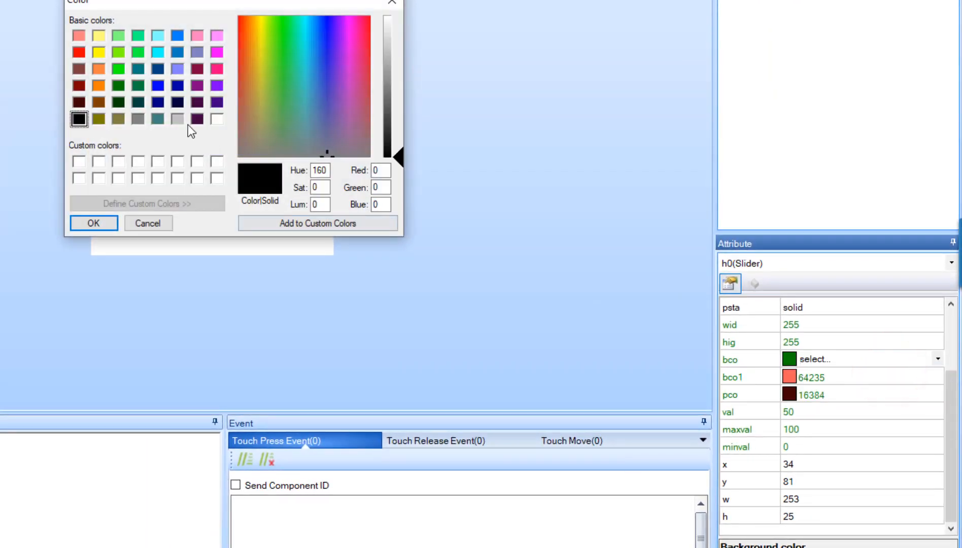
left_click(93, 223)
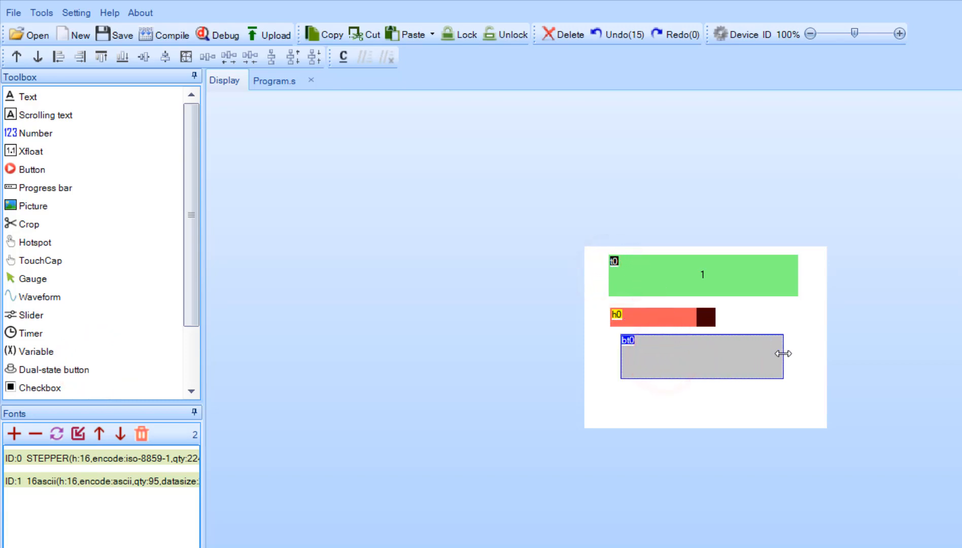
- Select the dual-state button bt0 and make its background green
type("newtxt")
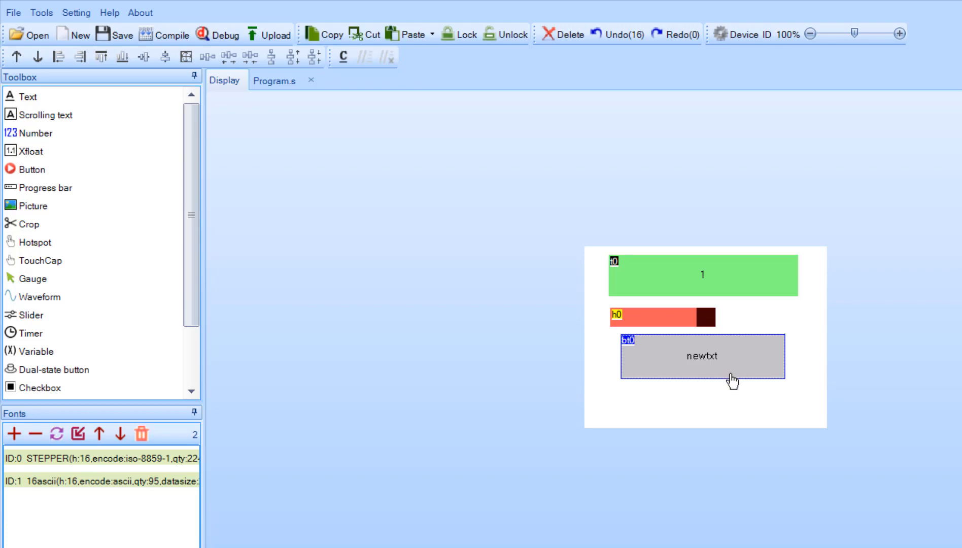
left_click(702, 356)
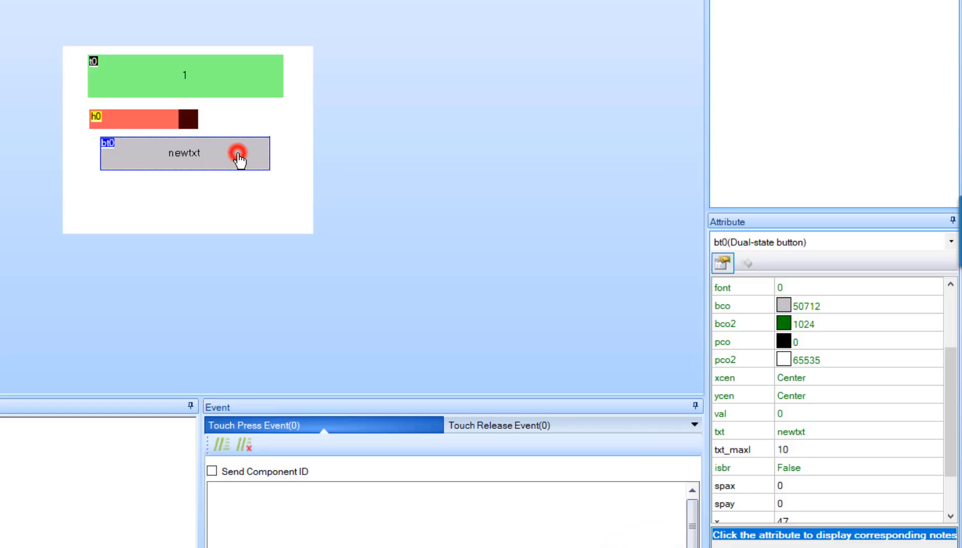
mouse_move(309, 195)
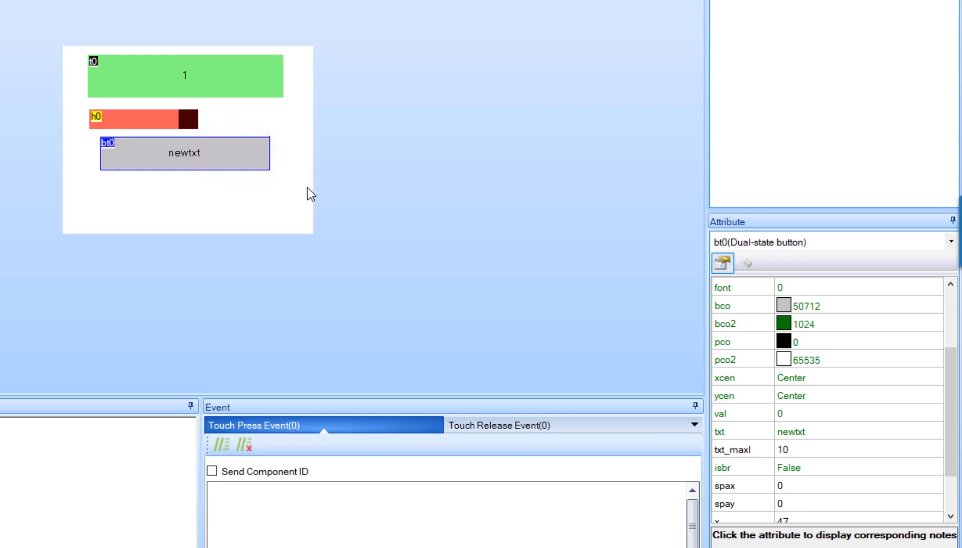
left_click(935, 304)
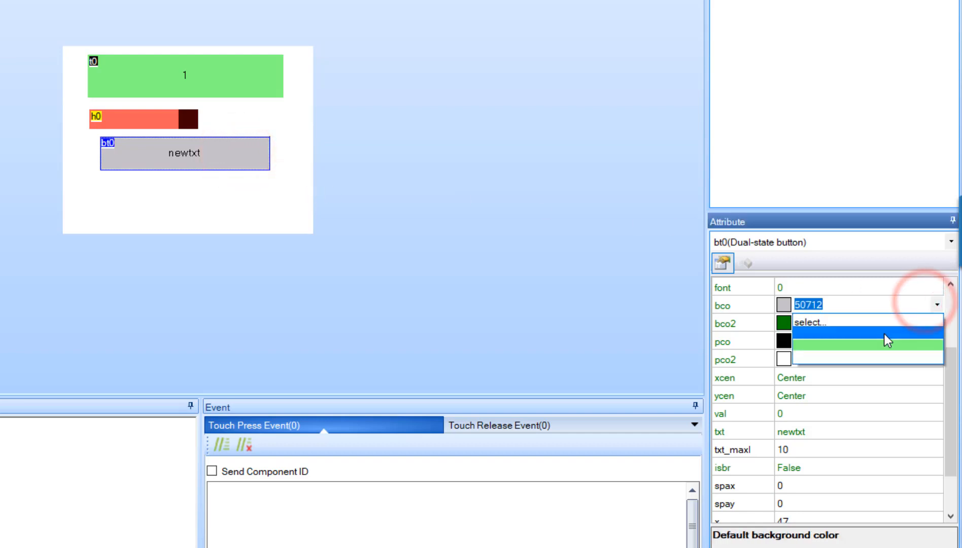
left_click(864, 341)
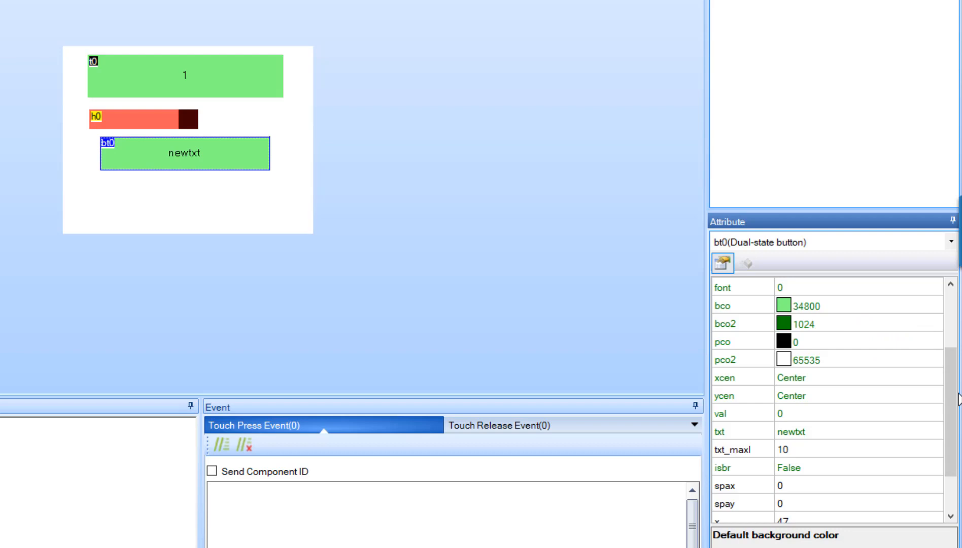
- Set bt0's txt attribute to DIRECTION
scroll("down", 3)
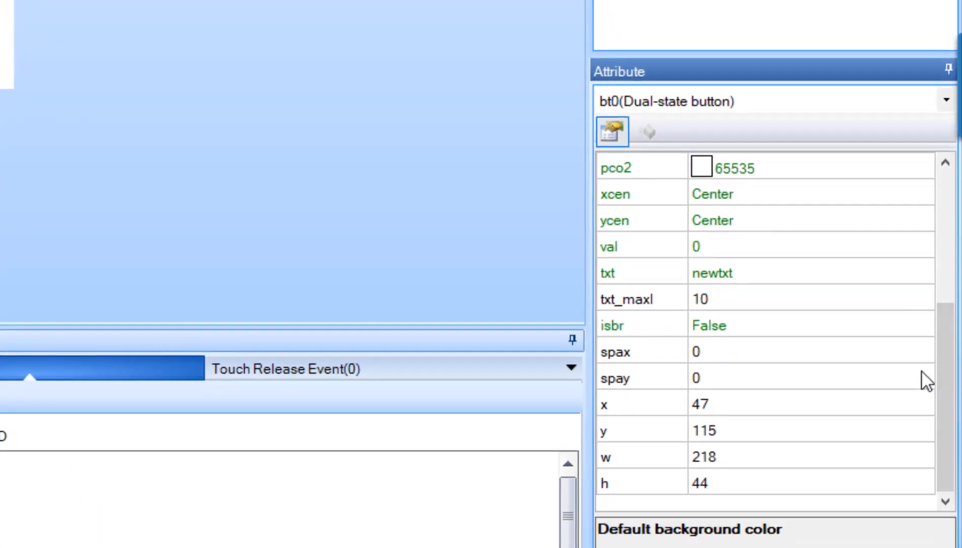
left_click(925, 271)
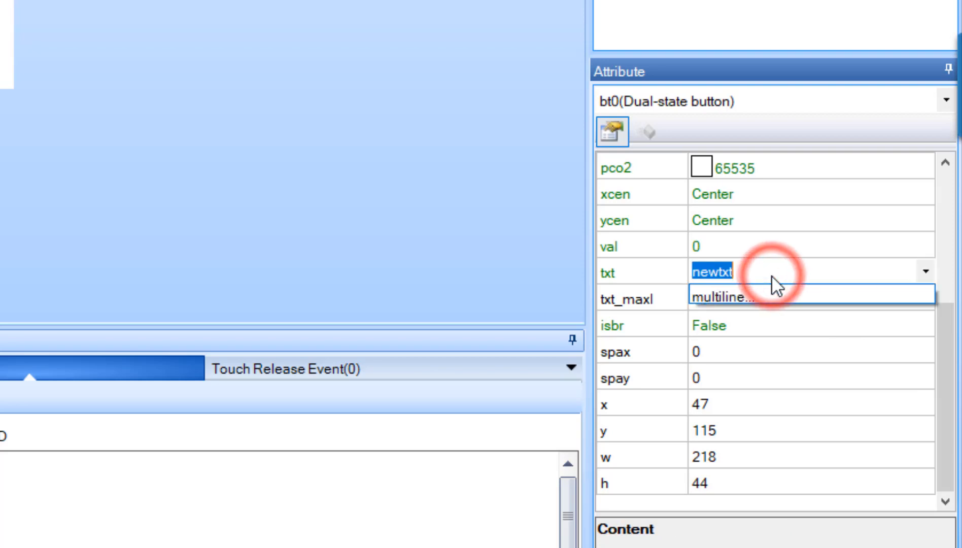
type("D")
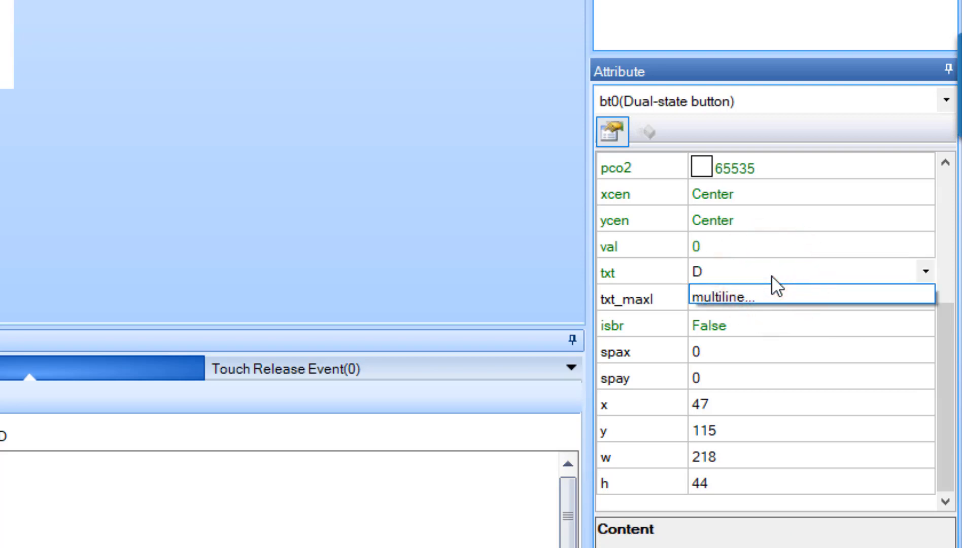
type("IRECTION")
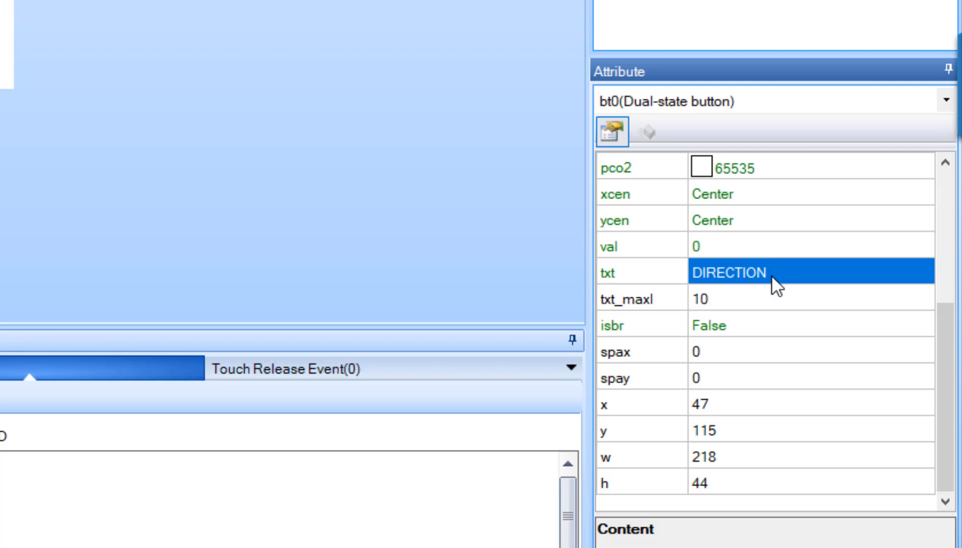
mouse_move(652, 324)
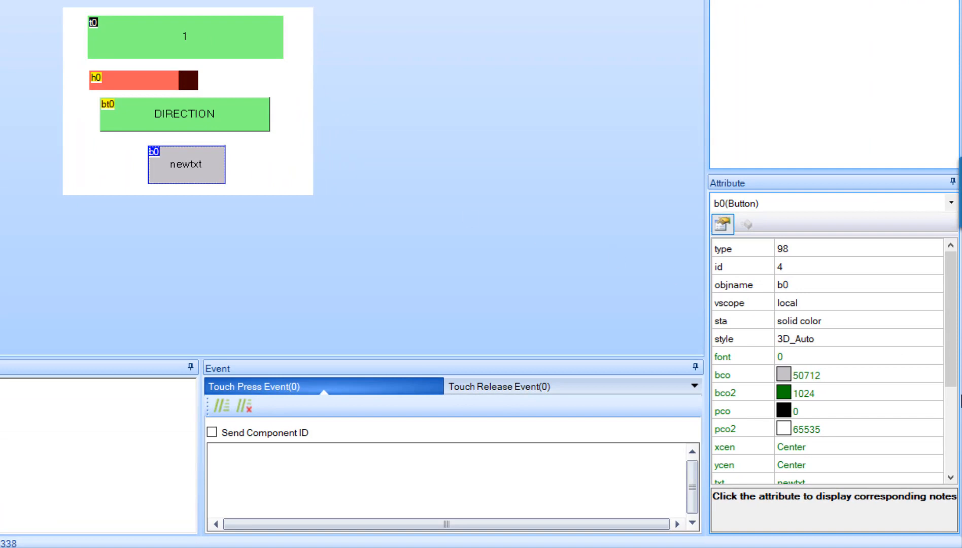
- Make button b0 blue and label it START
left_click(936, 373)
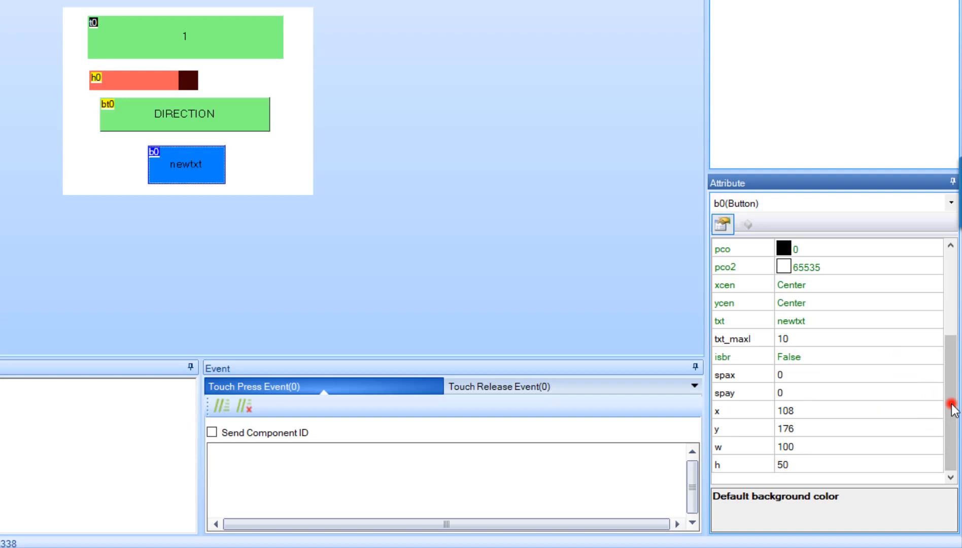
mouse_move(824, 322)
type("S")
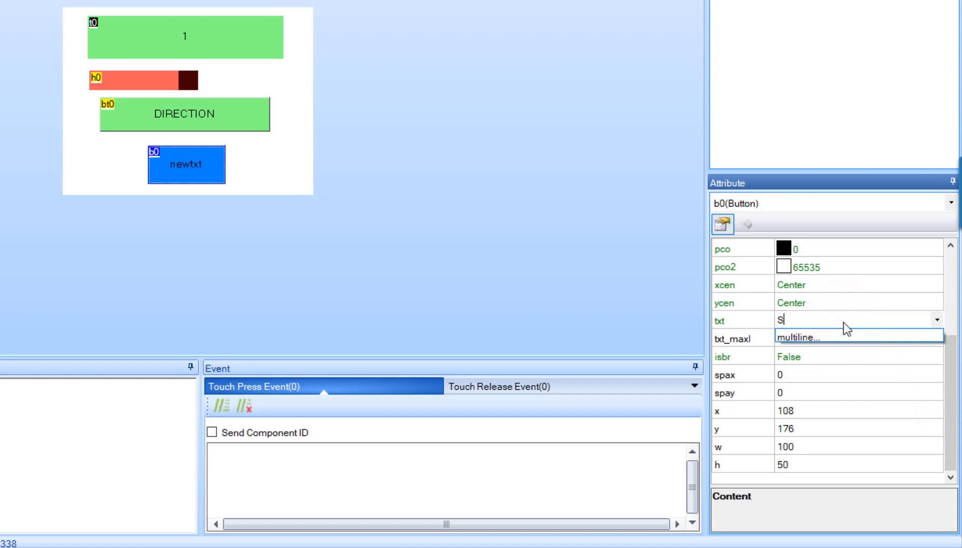
type("TART")
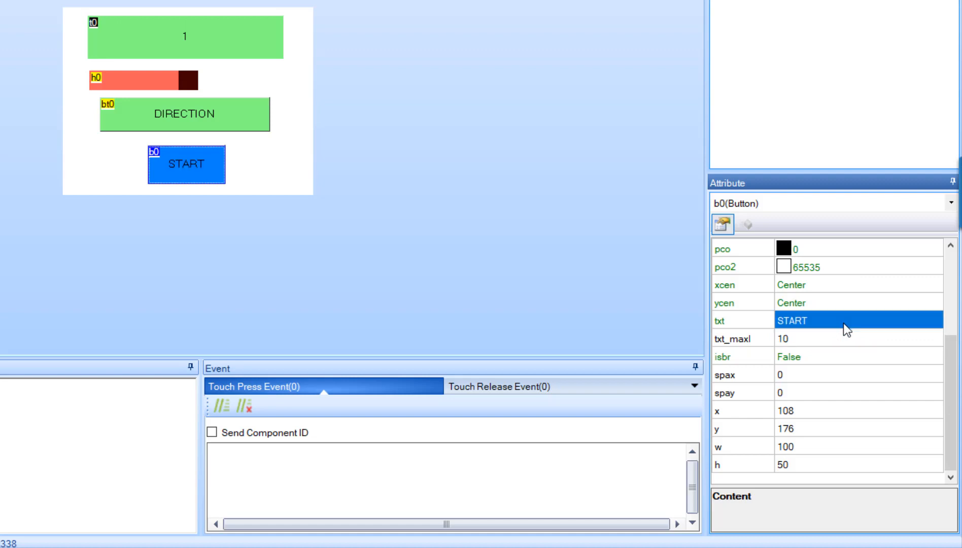
mouse_move(270, 37)
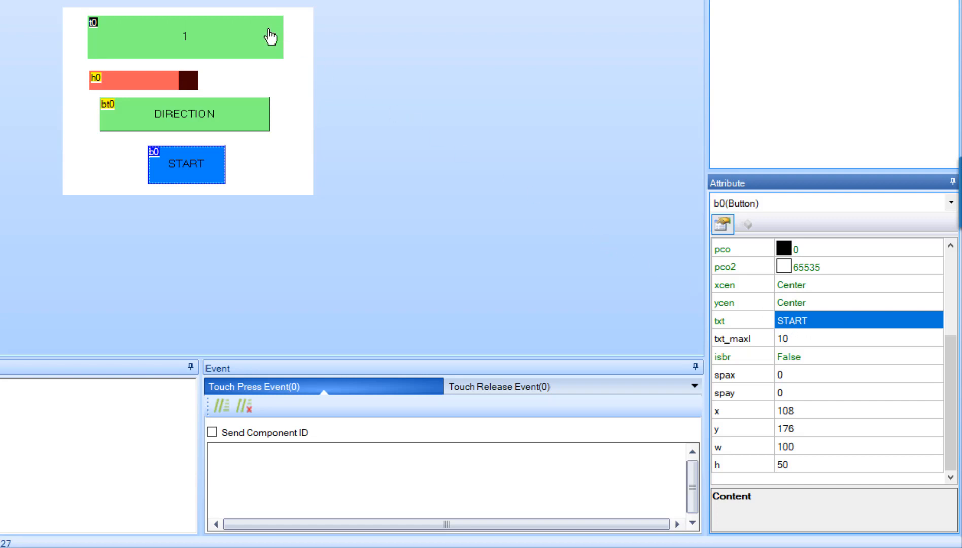
- Enable Send Component ID for text box t0 and for slider h0 on press and release
left_click(184, 36)
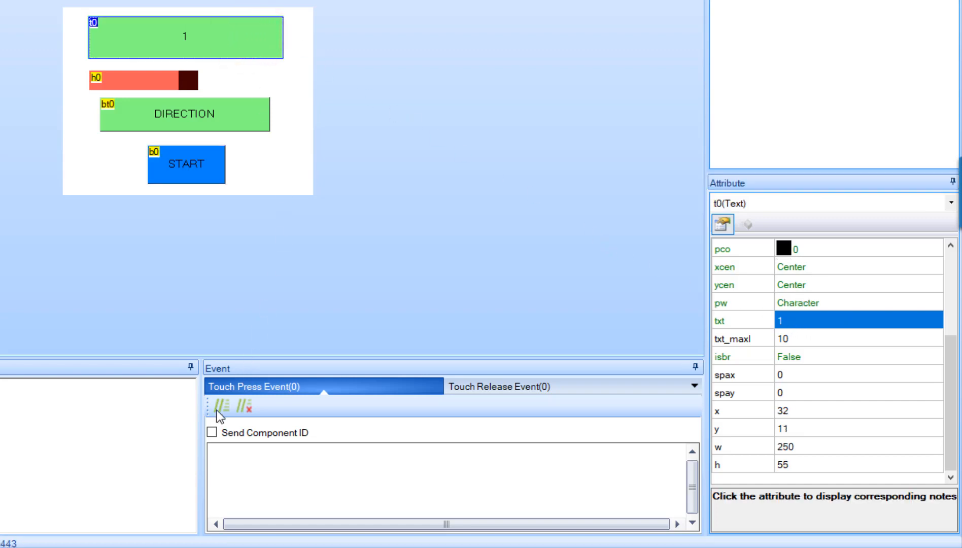
left_click(500, 386)
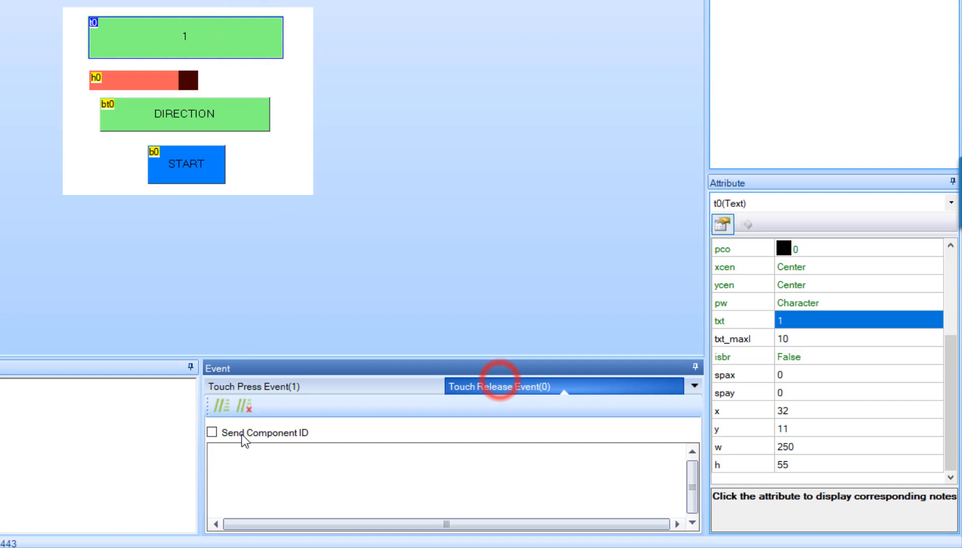
left_click(159, 80)
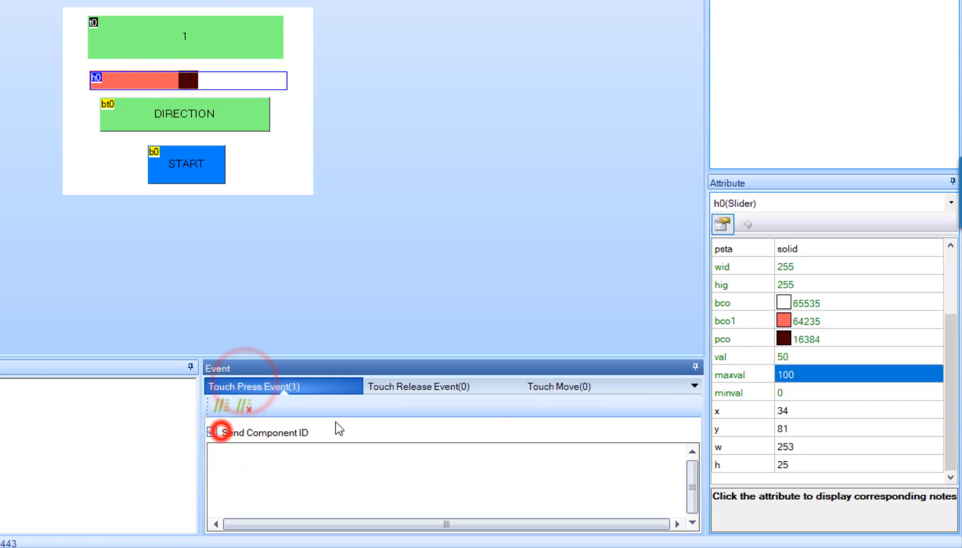
left_click(417, 385)
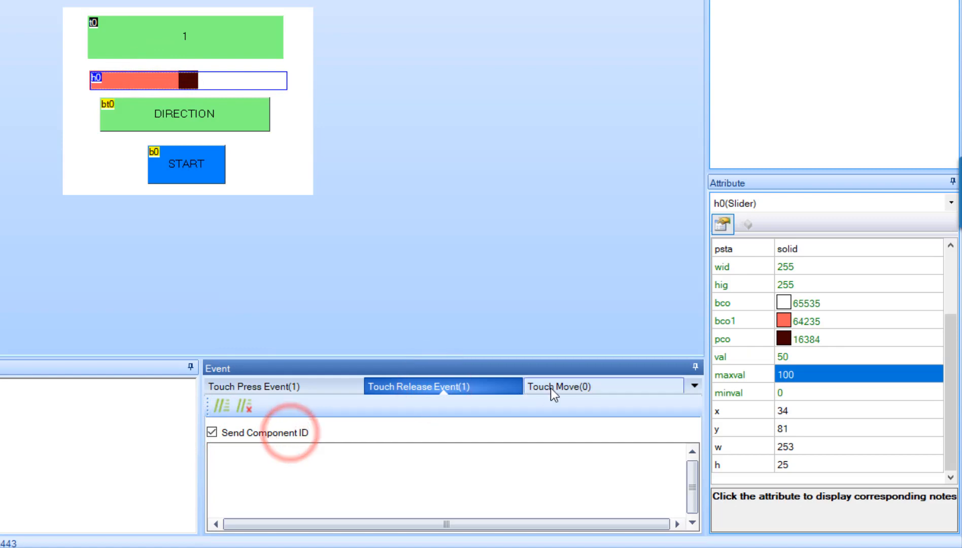
- Enable Send Component ID for the DIRECTION and START buttons
left_click(212, 115)
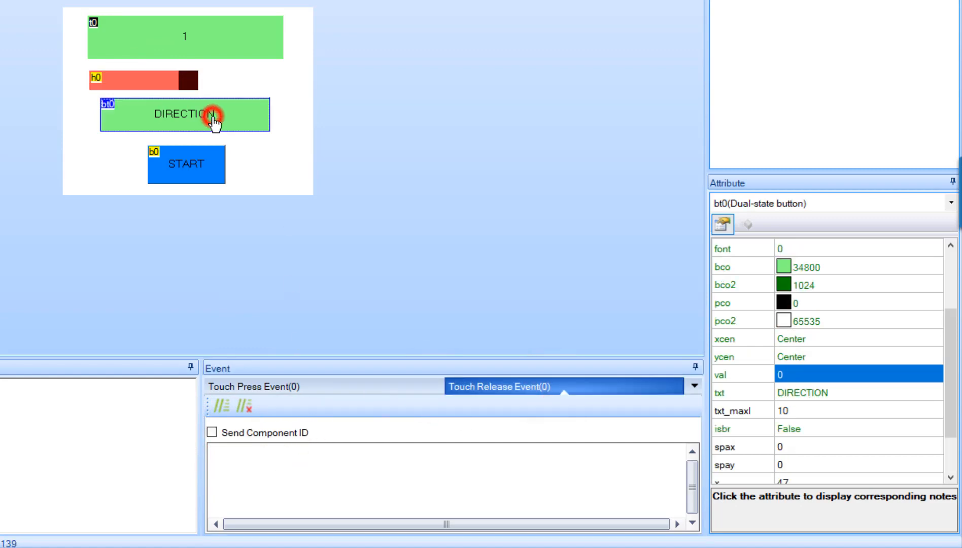
left_click(212, 432)
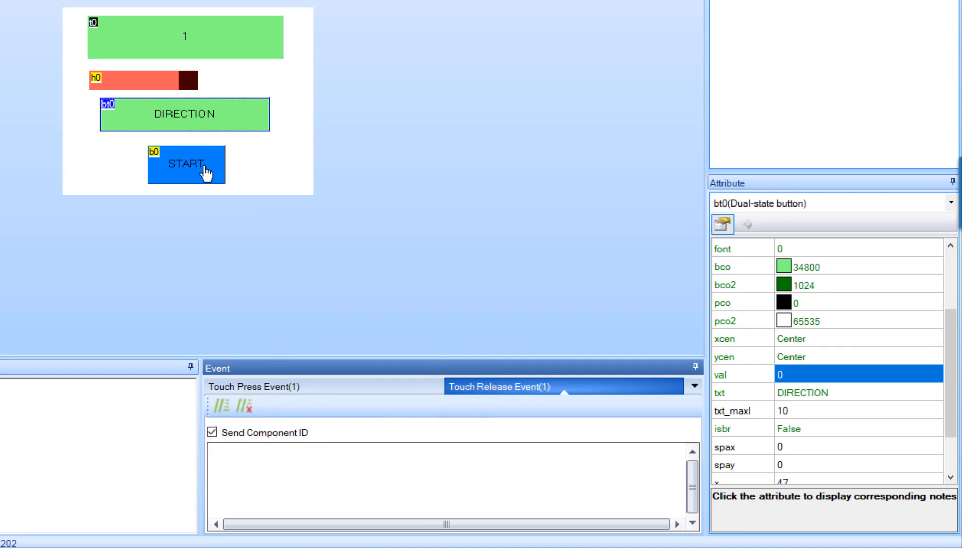
left_click(186, 163)
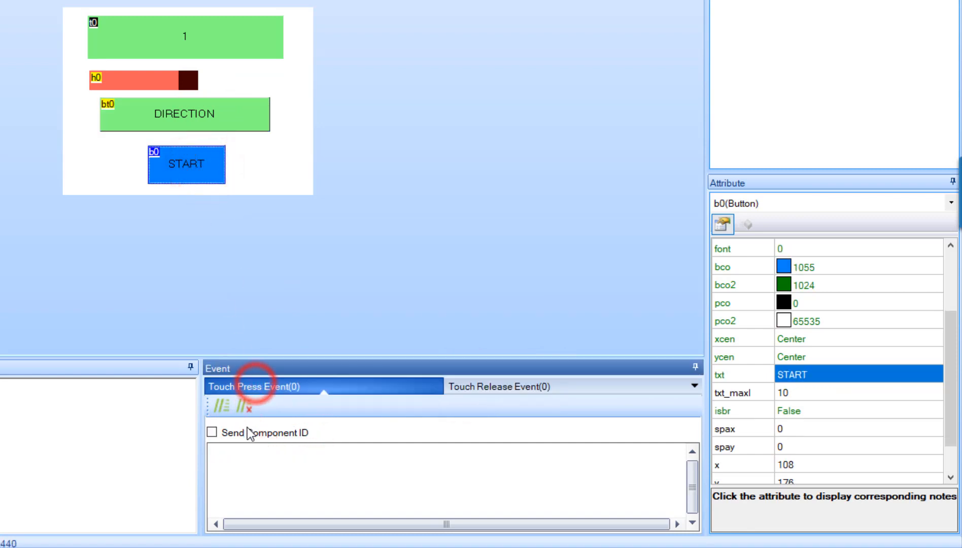
left_click(211, 433)
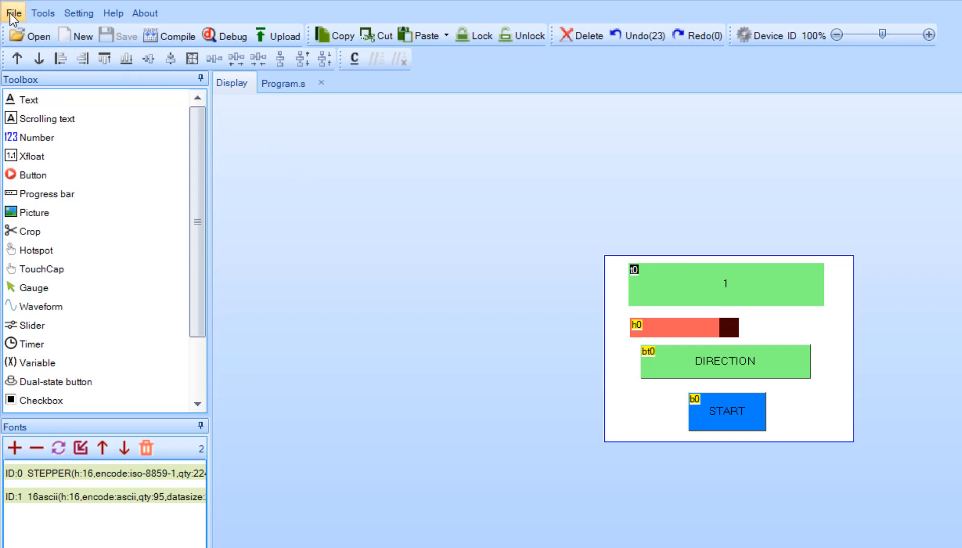
- Bring up the TFT file output dialog from the File menu
left_click(14, 12)
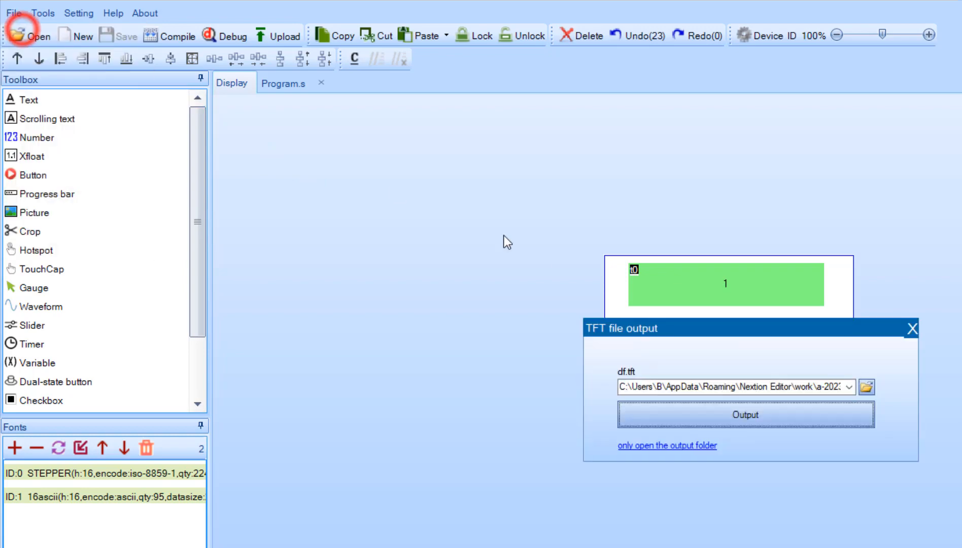
mouse_move(838, 431)
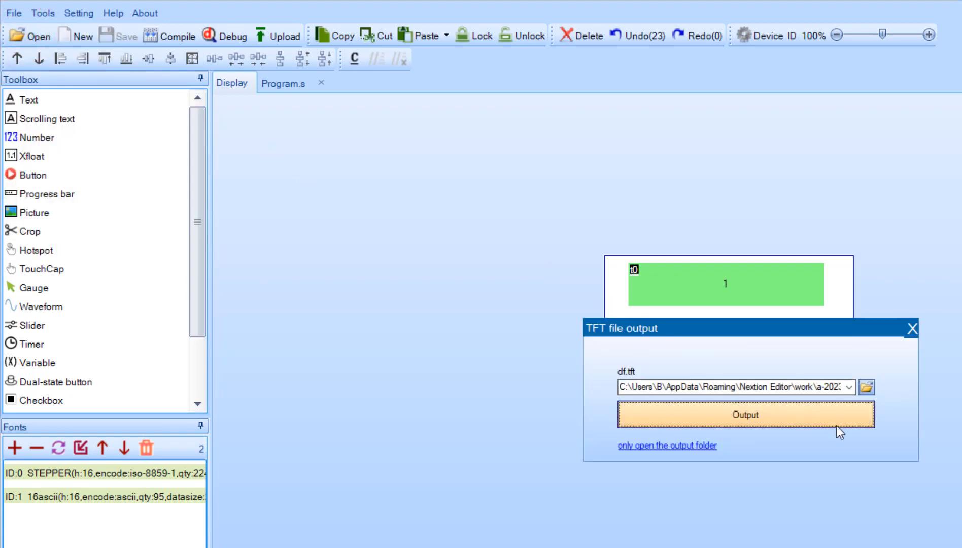
mouse_move(846, 424)
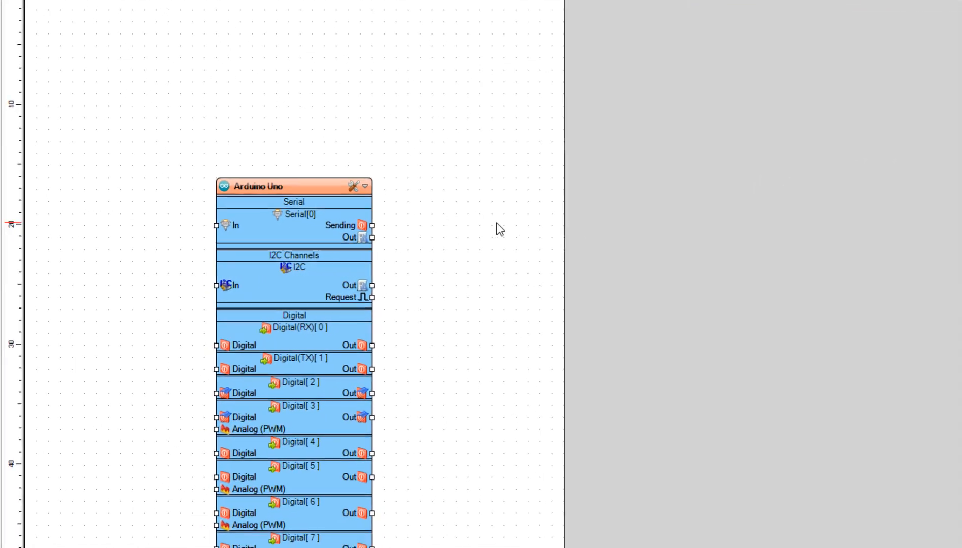
- Keep Arduino Uno as the board and add a digital Pulse Generator to the sketch
left_click(351, 185)
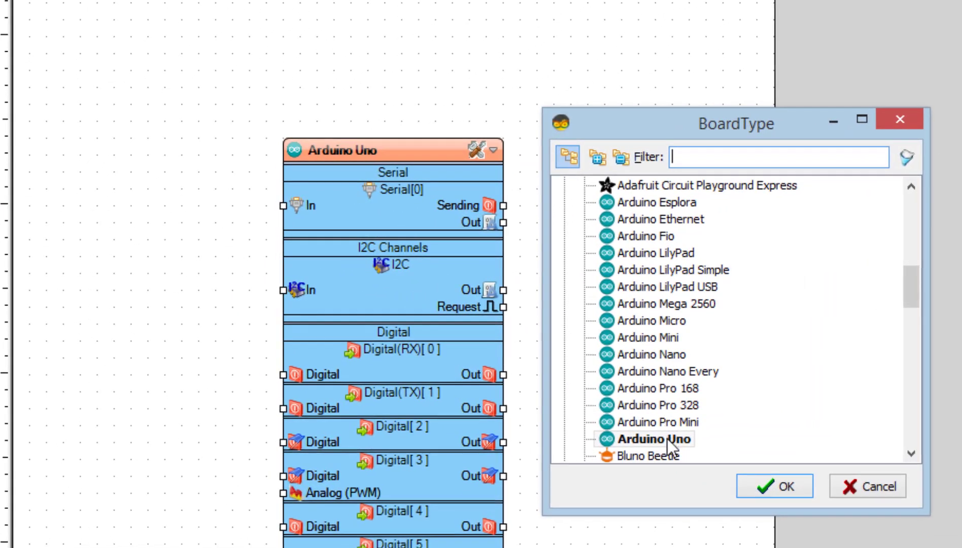
left_click(773, 486)
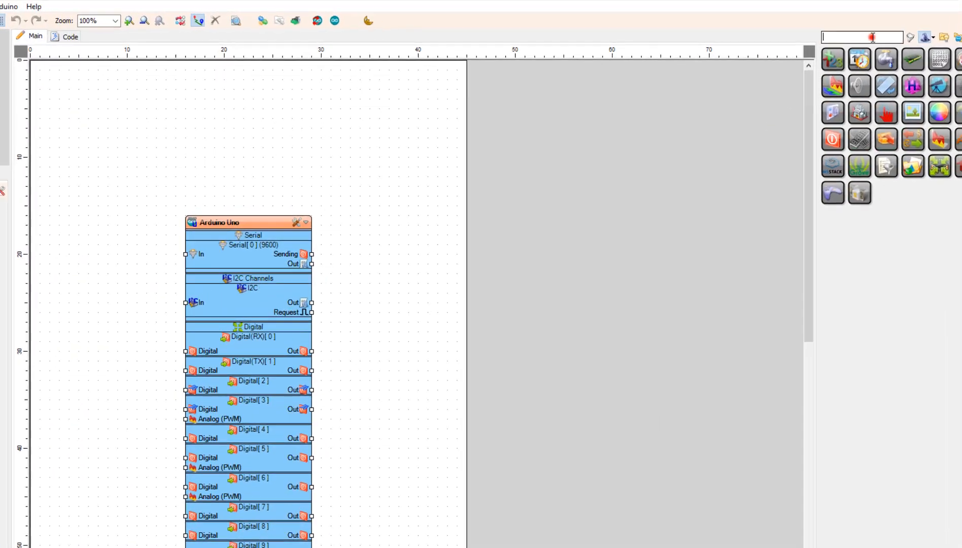
type("PU")
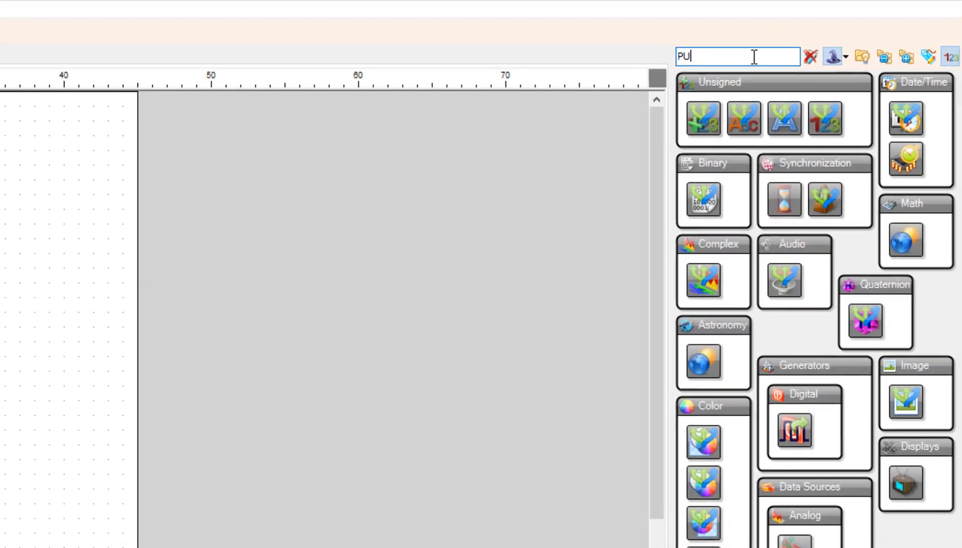
type("PULSE GE")
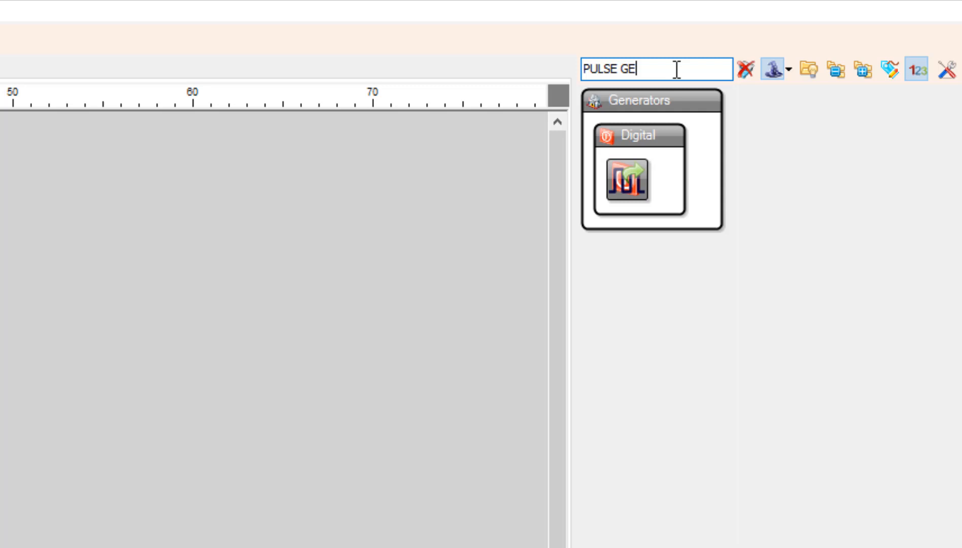
type("NERATO")
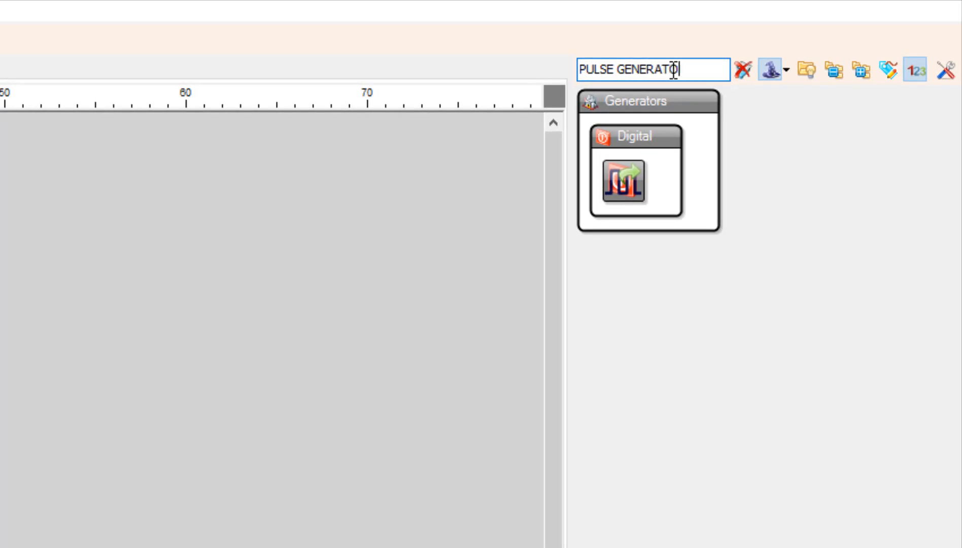
left_click(644, 175)
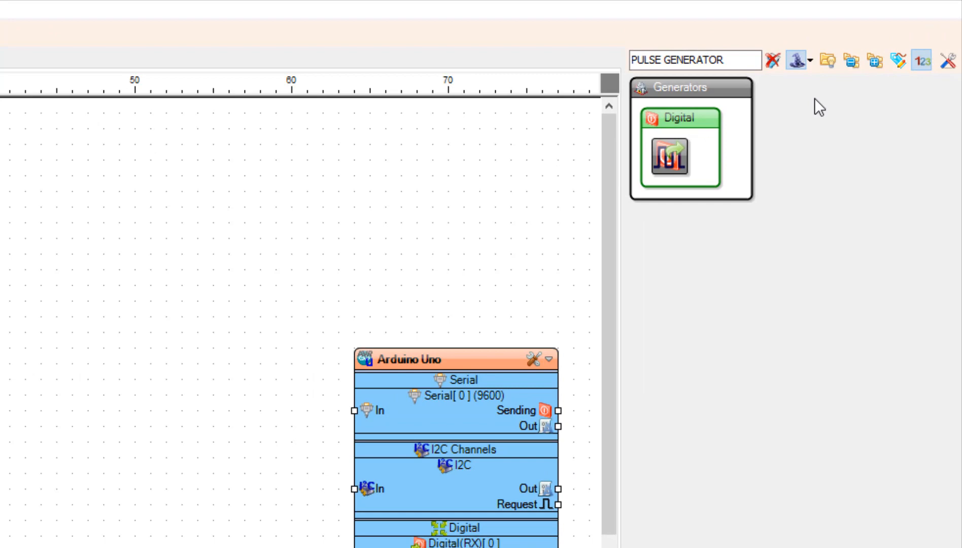
- Search the component palette for COUNTER to add a Counter
left_click(771, 60)
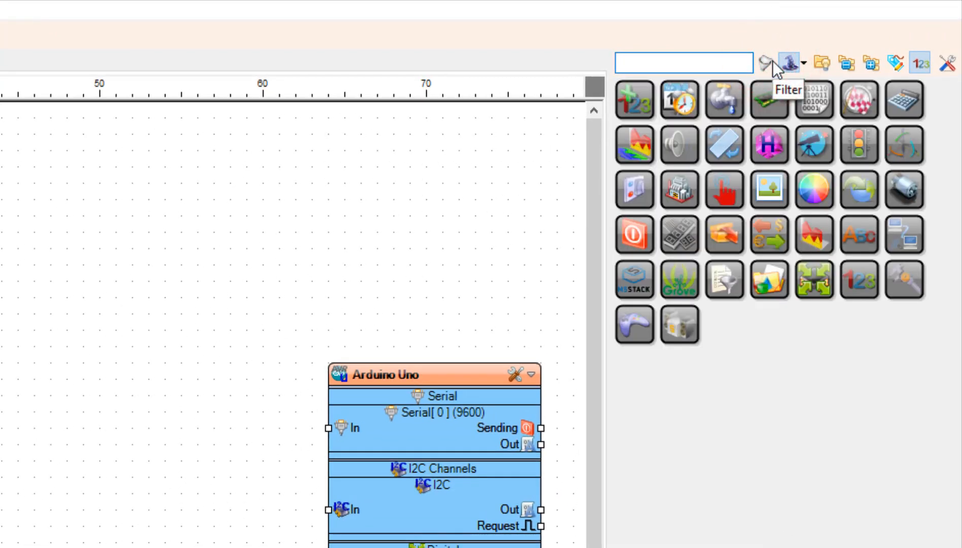
type("COUNTER")
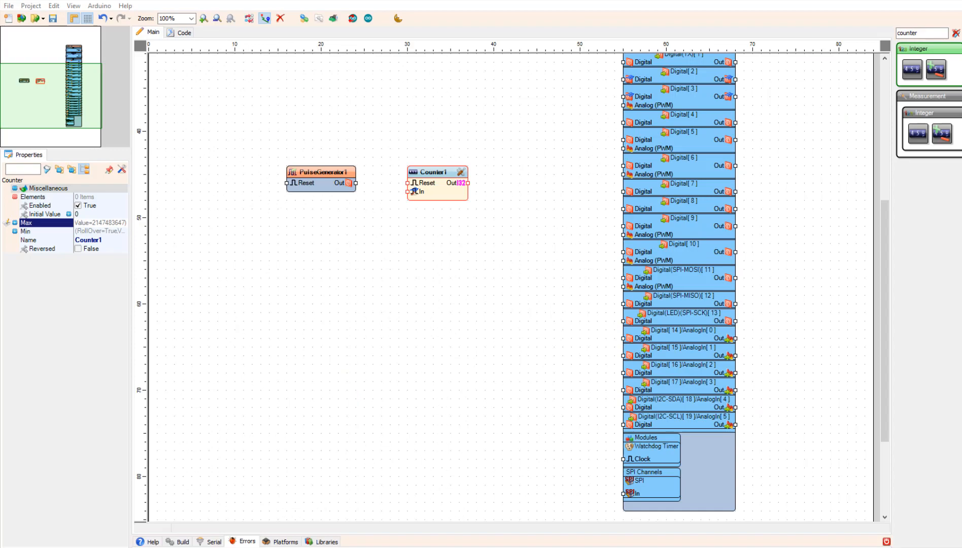
- Disable roll over at Counter1's Max and expose its value as an Integer SinkPin
left_click(428, 189)
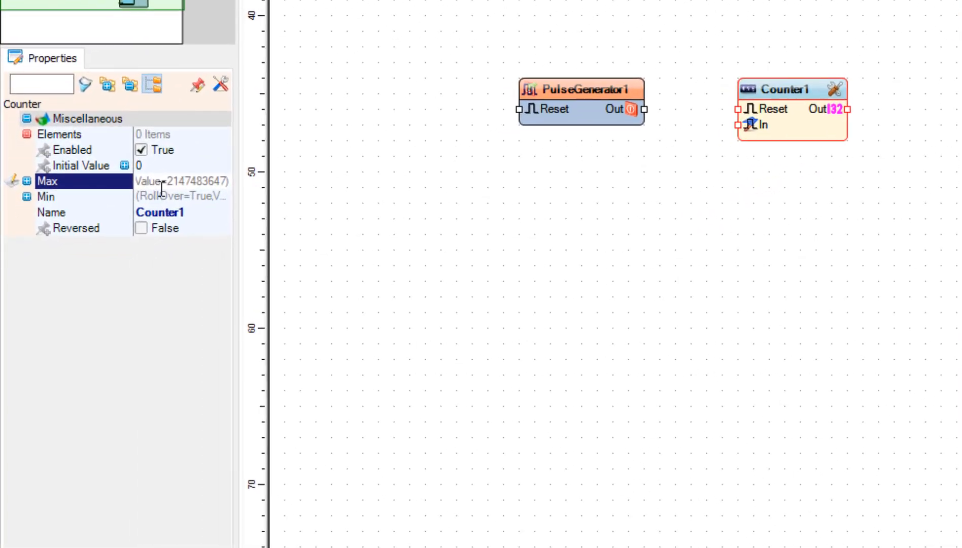
left_click(25, 181)
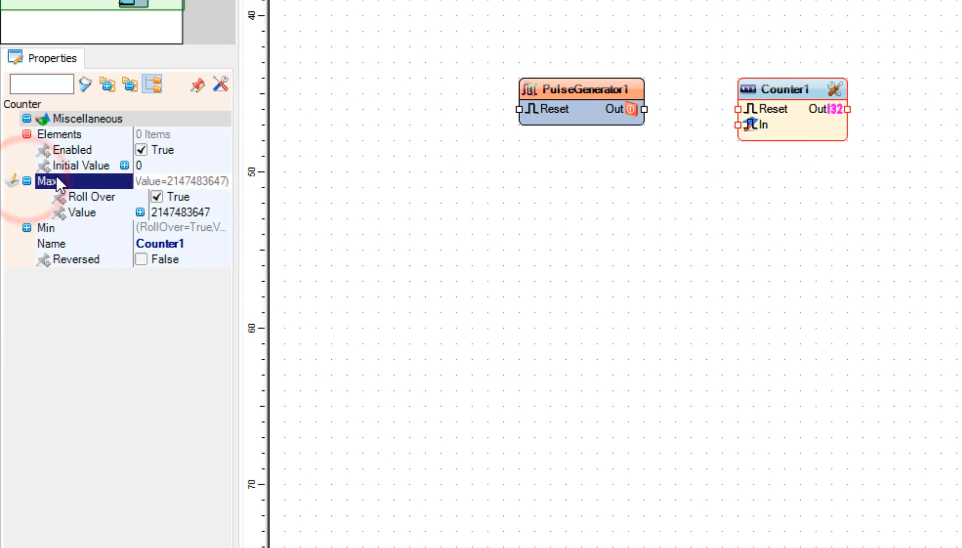
left_click(156, 197)
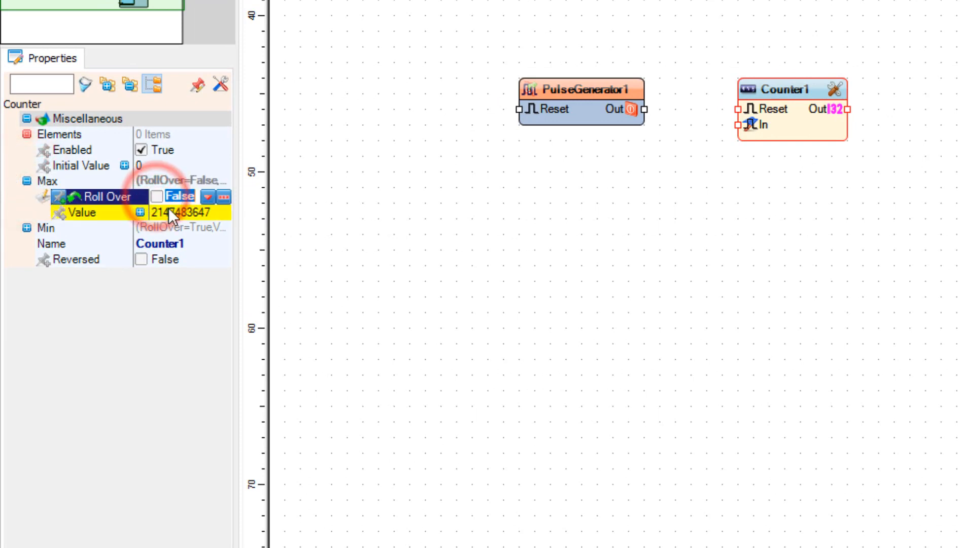
left_click(83, 212)
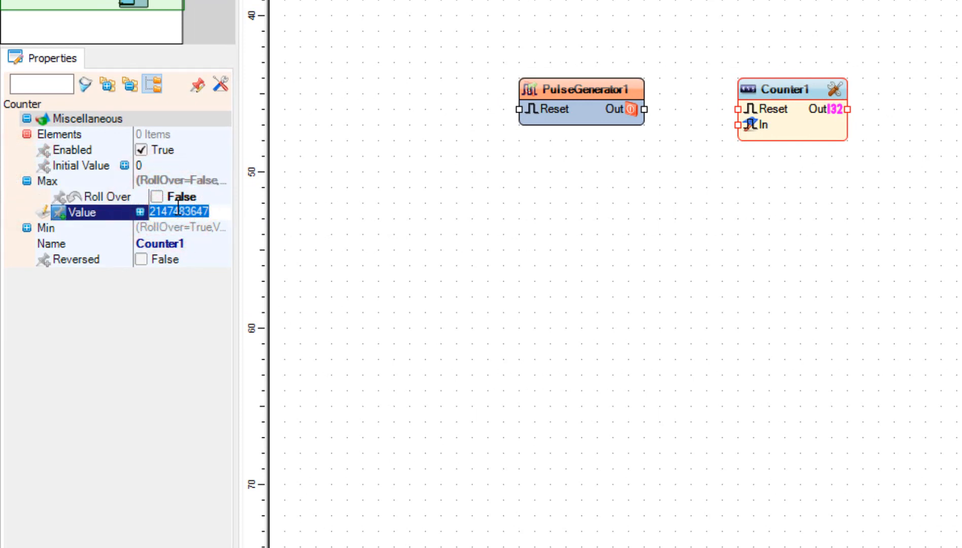
left_click(104, 197)
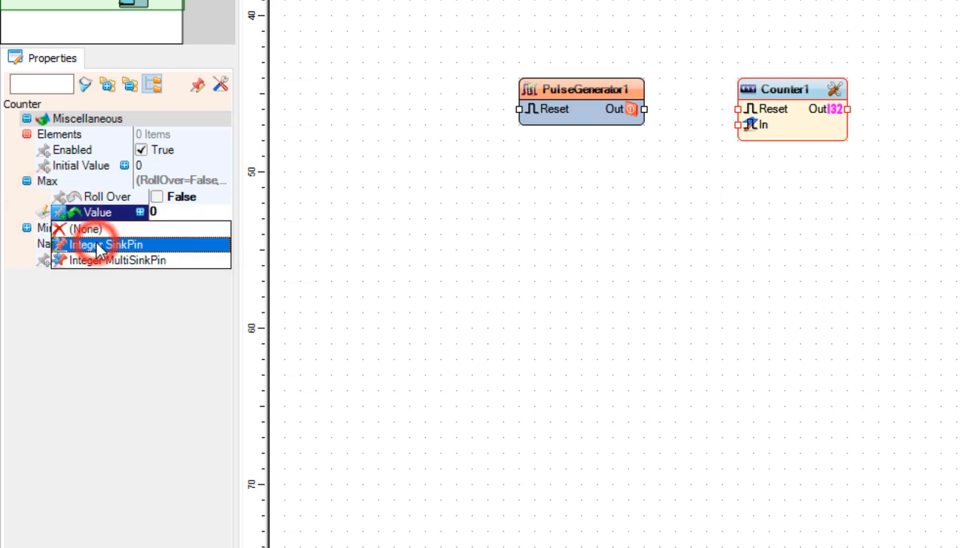
left_click(101, 245)
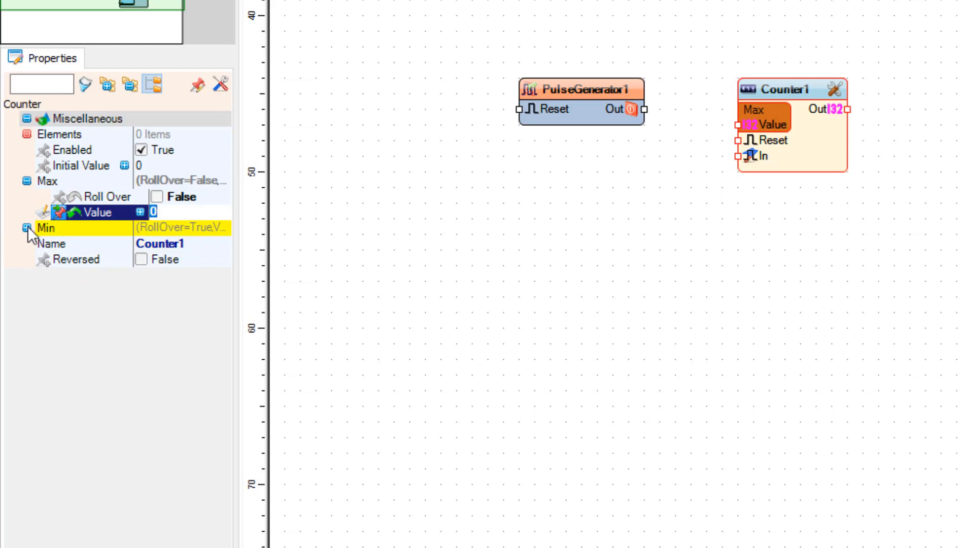
- Disable roll over at Counter1's Min and set its value to 0
left_click(27, 228)
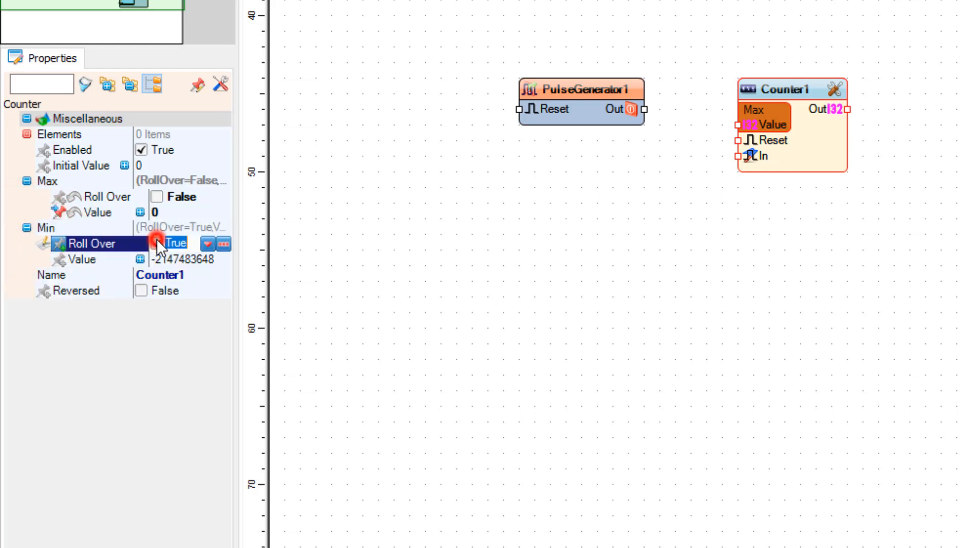
left_click(156, 243)
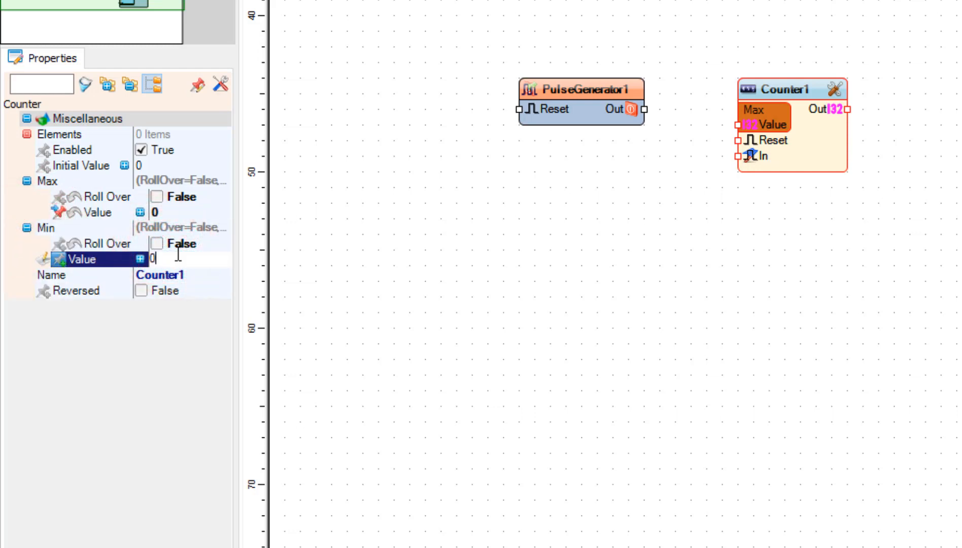
left_click(92, 244)
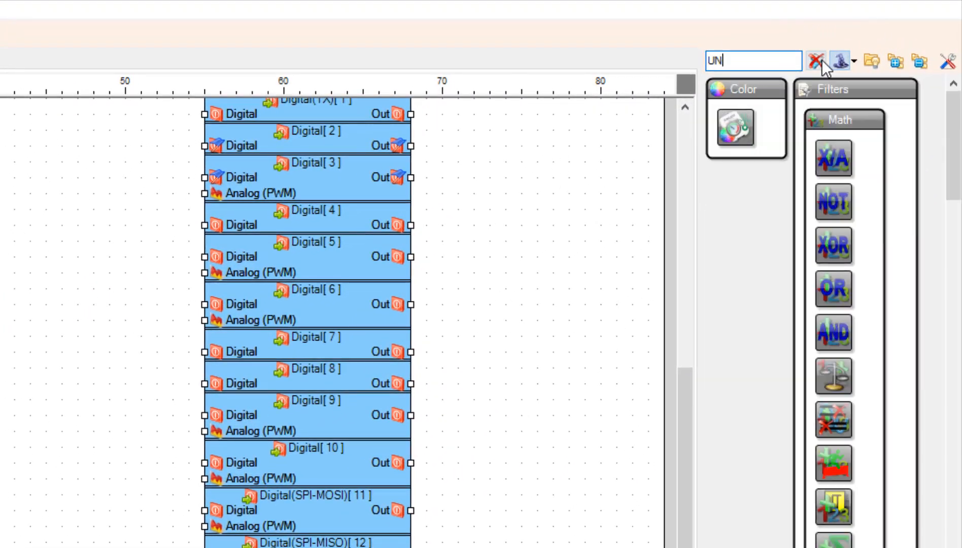
- Add an Unsigned To Digital converter from the palette search and set its Output Pins to 1
type("SIGNED TO DIGITAL")
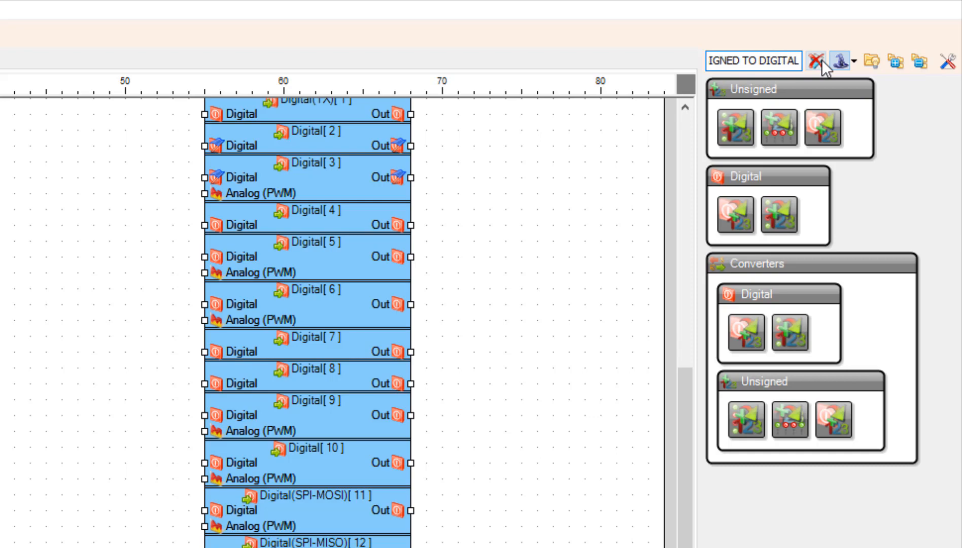
mouse_move(822, 126)
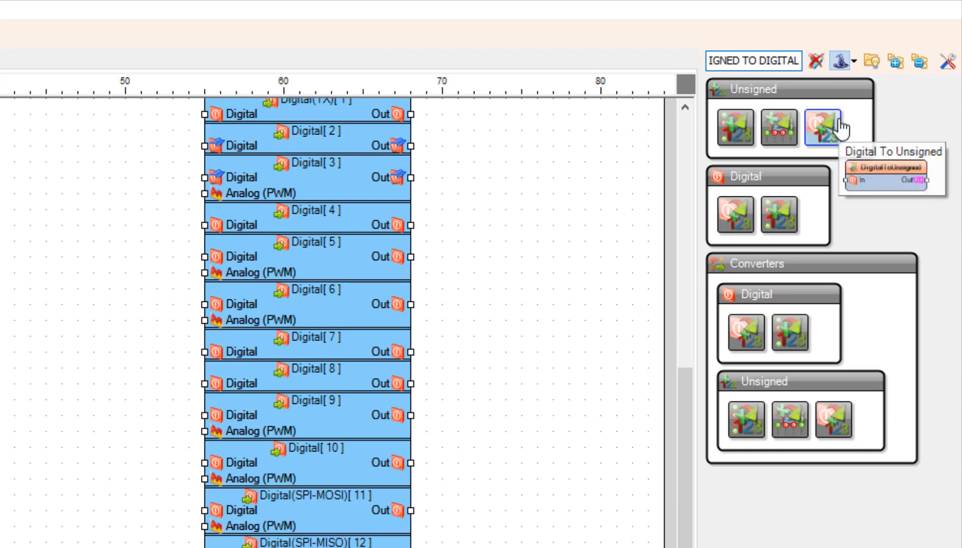
mouse_move(779, 125)
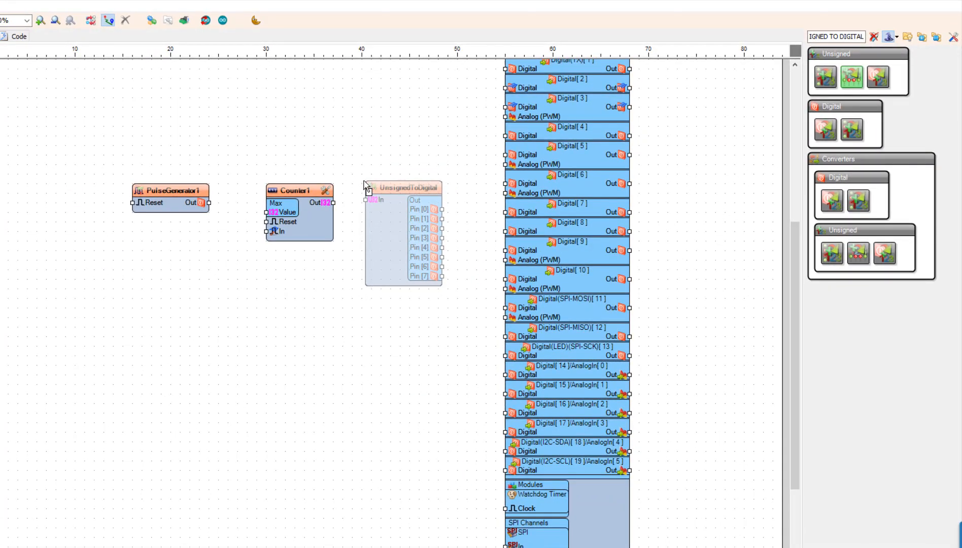
left_click(399, 240)
type("1")
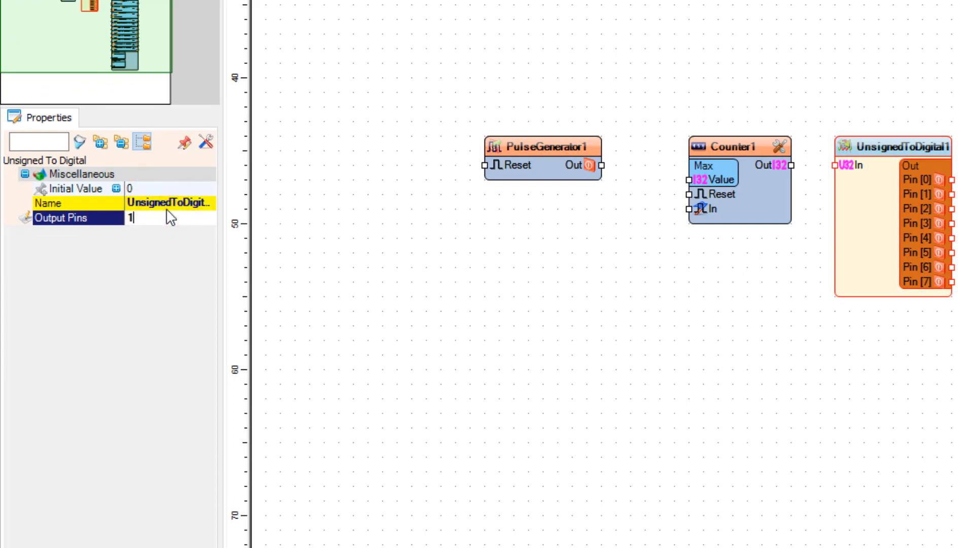
left_click(351, 252)
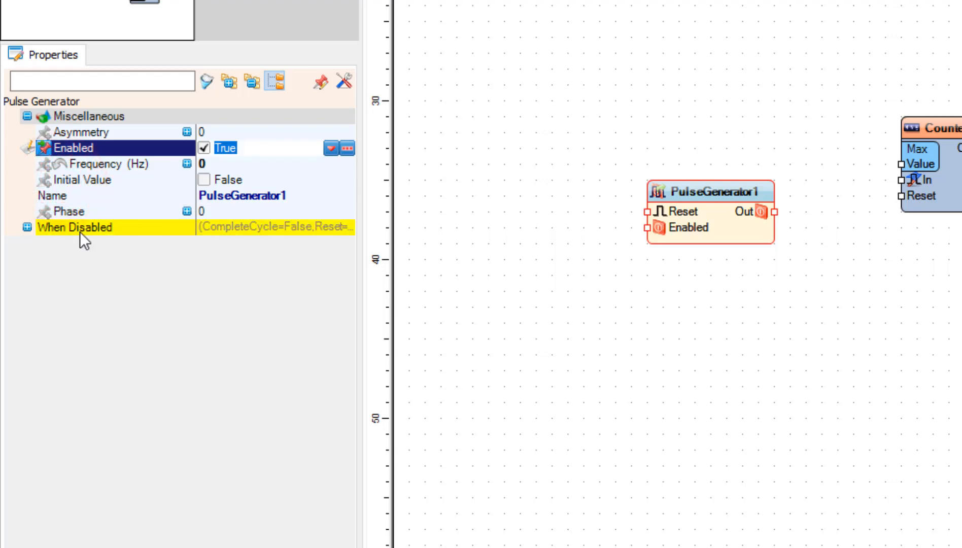
- Pin PulseGenerator1's Frequency property and add a Text To Integer converter from the search
left_click(98, 163)
type("TEX")
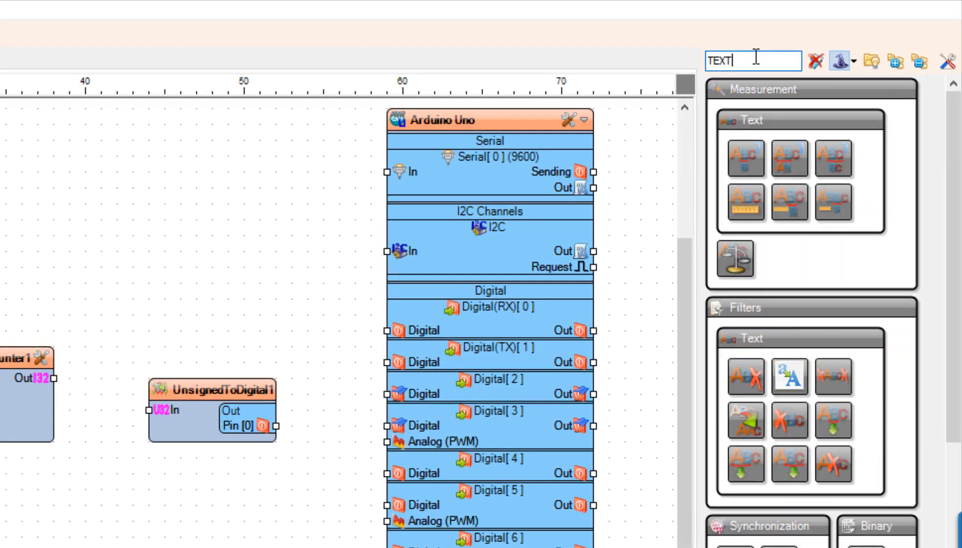
type("TO INT")
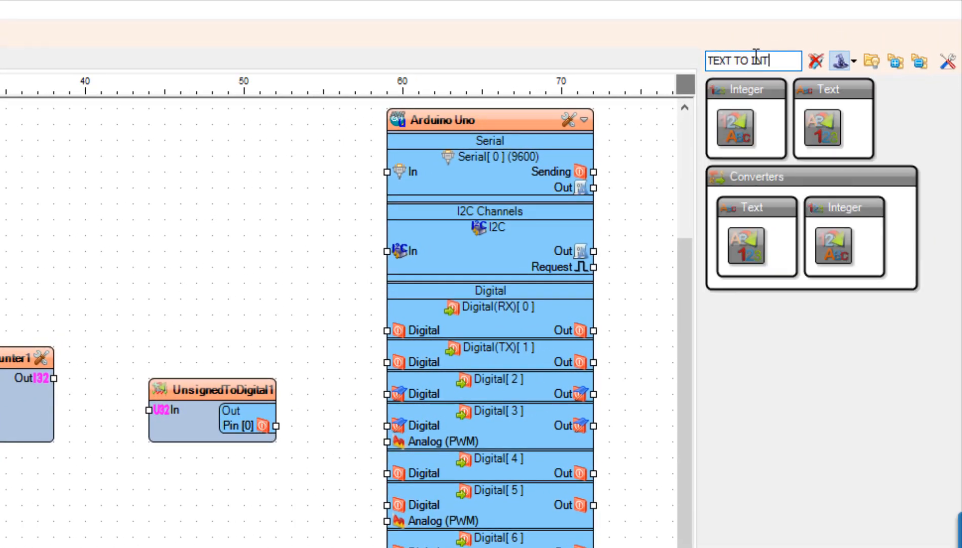
type("EGER")
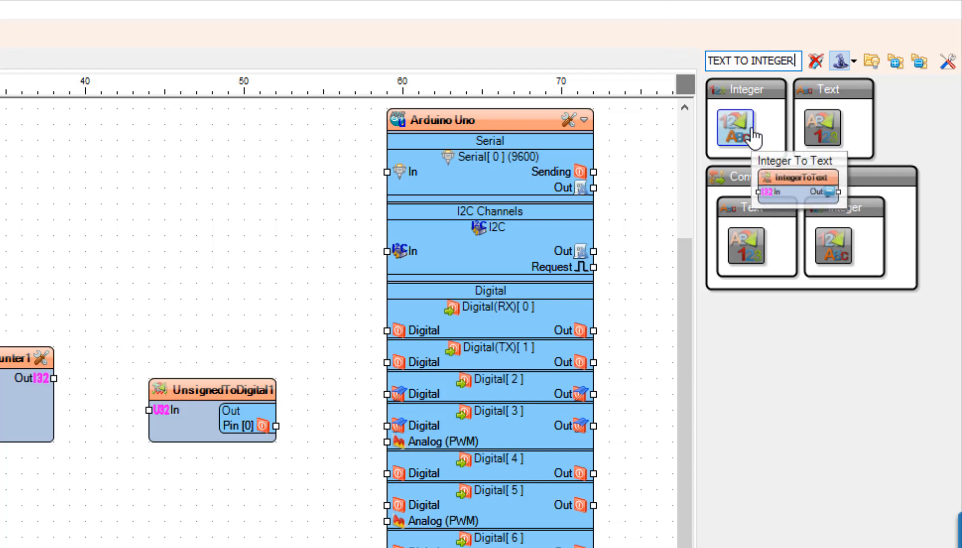
scroll("left", 3)
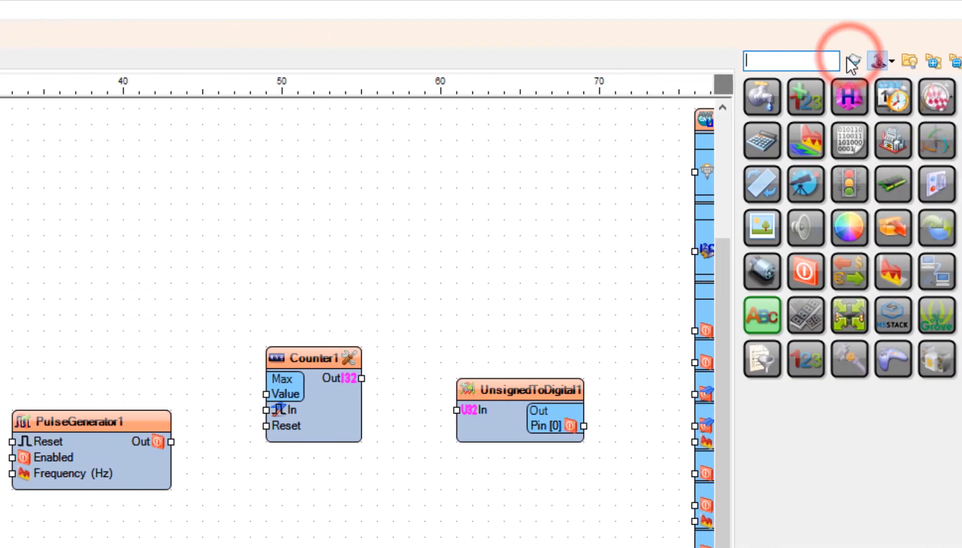
- Add a Multiply Analog By Value component and set its Value to 100
type("MU")
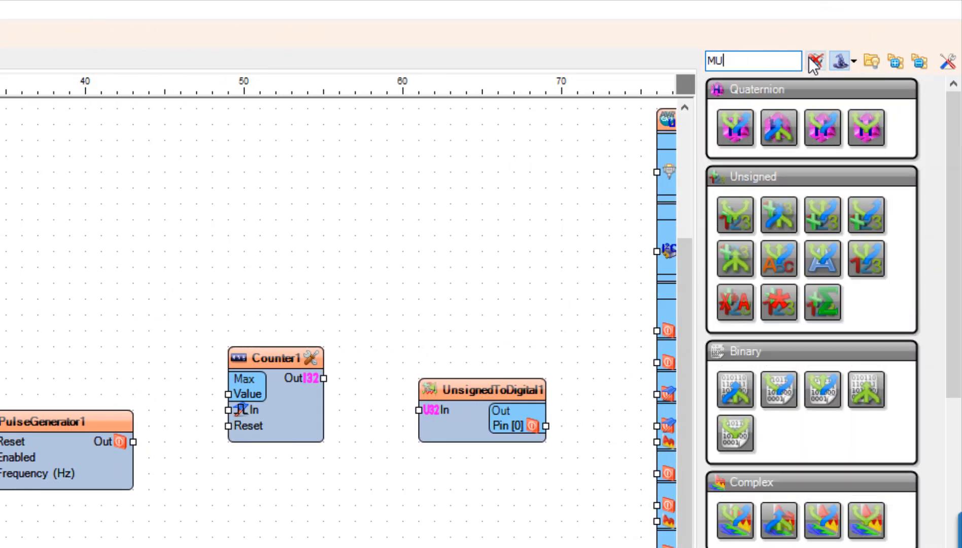
type("LTIPLY A")
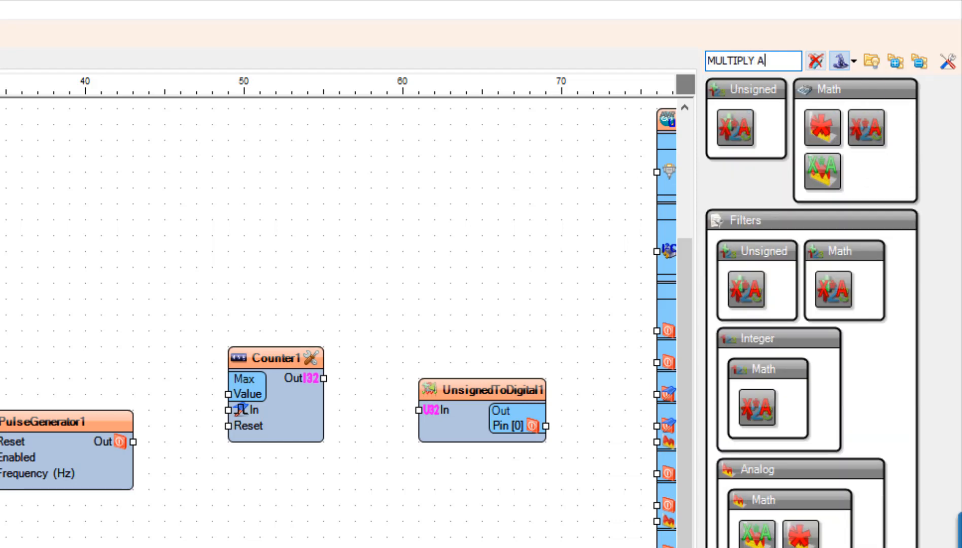
type("NALOG BY VALUE")
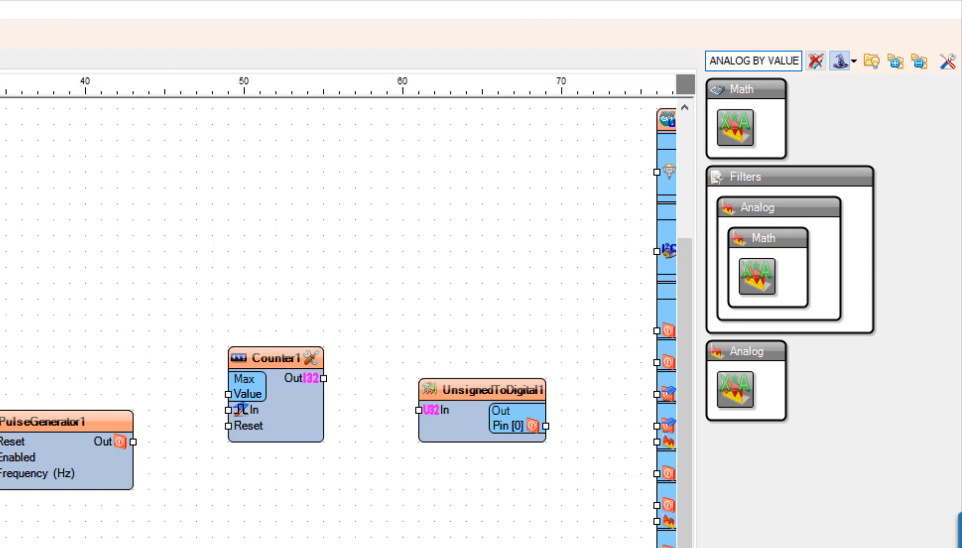
mouse_move(738, 130)
type("100")
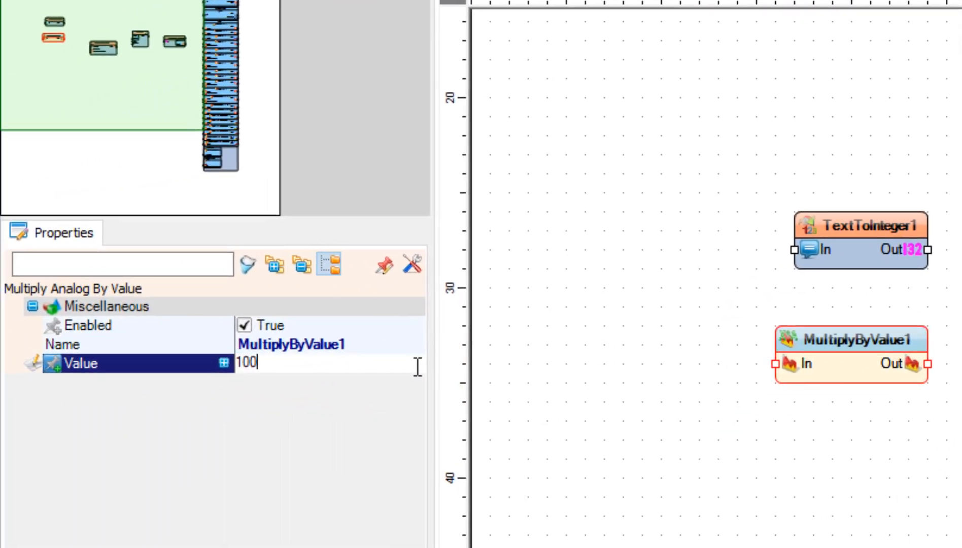
left_click(788, 454)
type("T")
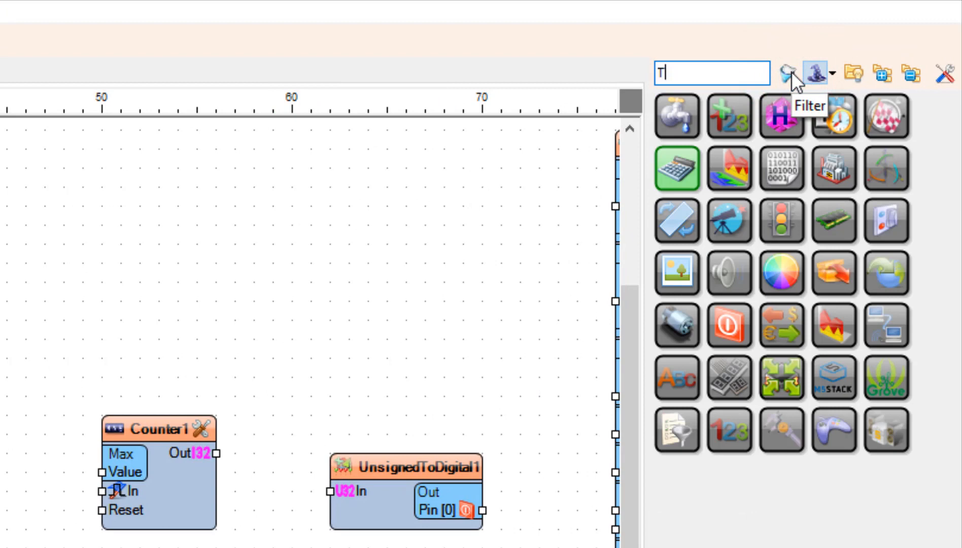
- Add a second Toggle Flip-Flop and a Delay component from the palette search
type("OGGLE F")
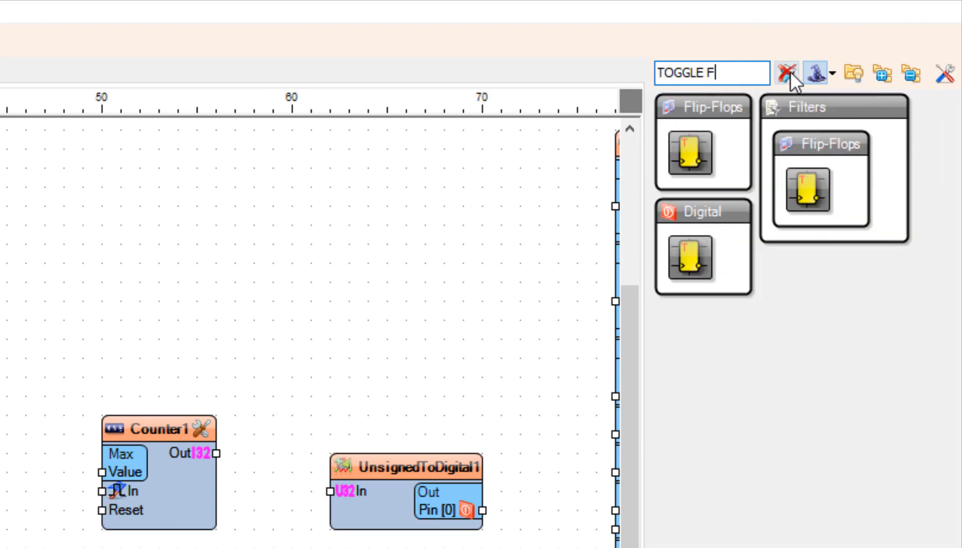
type("LIP FL")
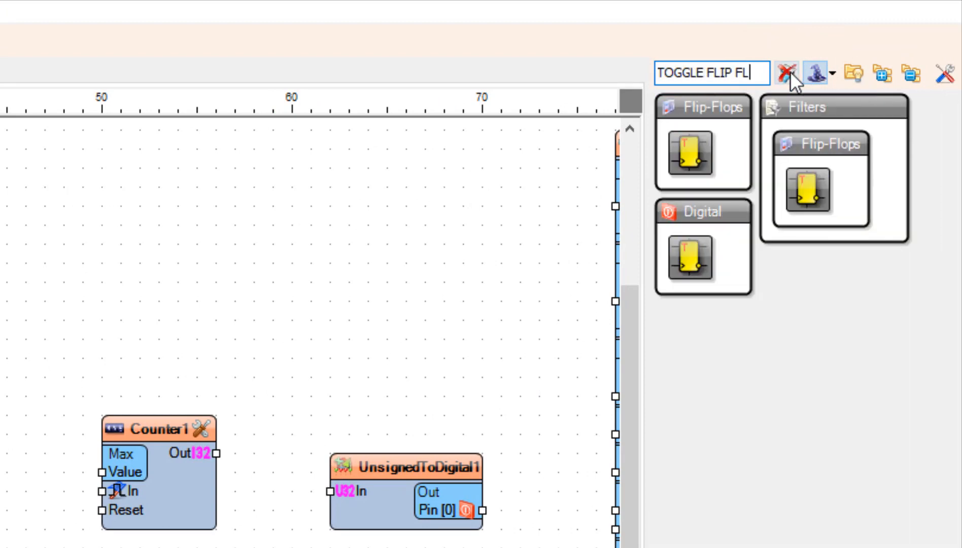
type("OP")
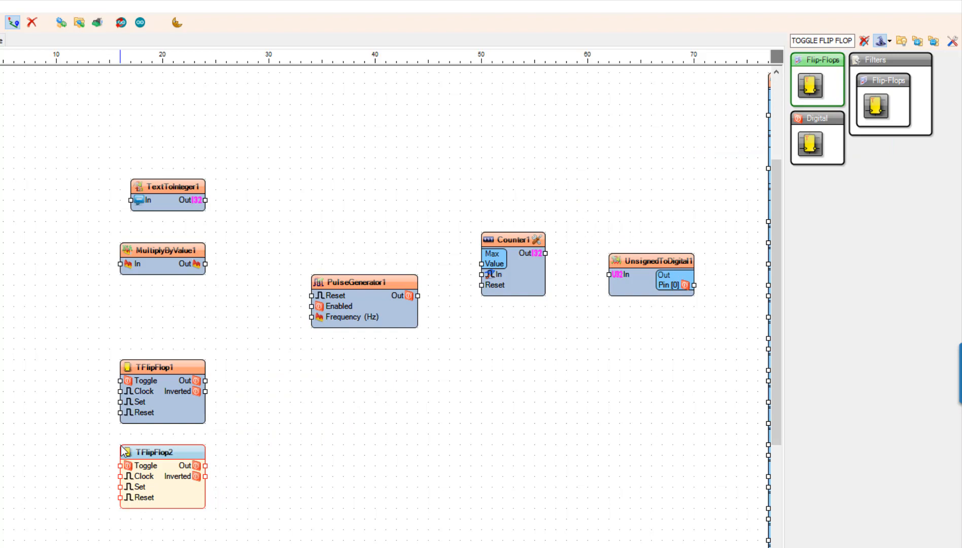
left_click(271, 398)
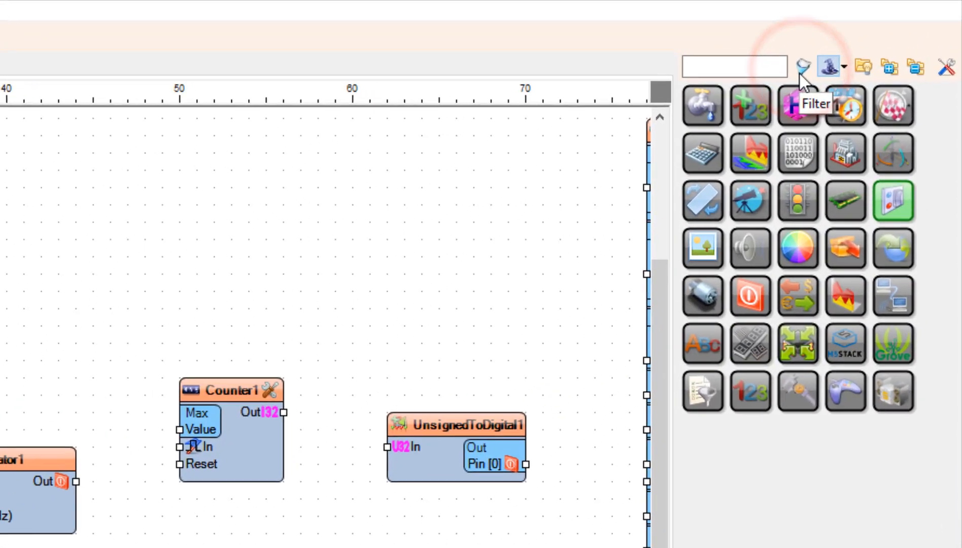
type("DELAY")
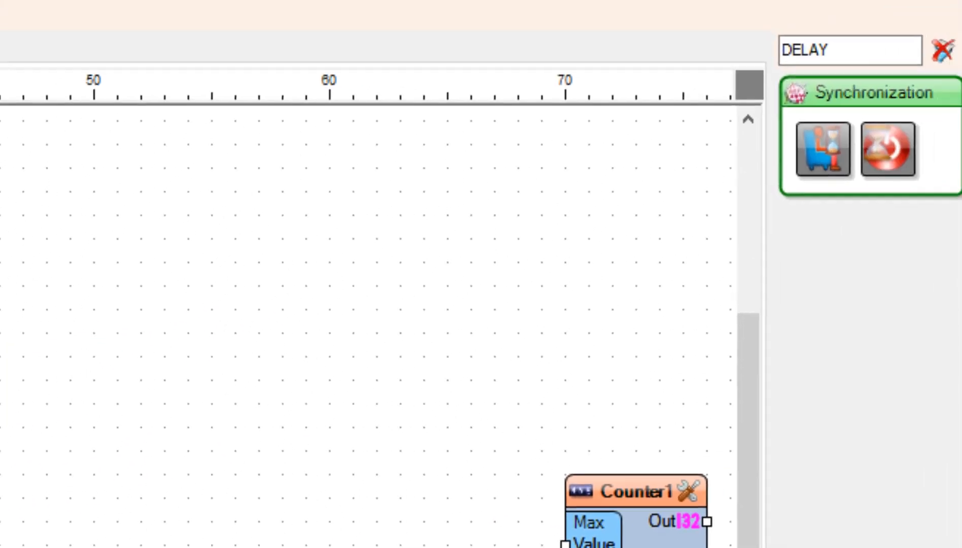
- Search 'Digital Multi Source' and place DigitalMultiSource1 on the canvas
left_click(943, 50)
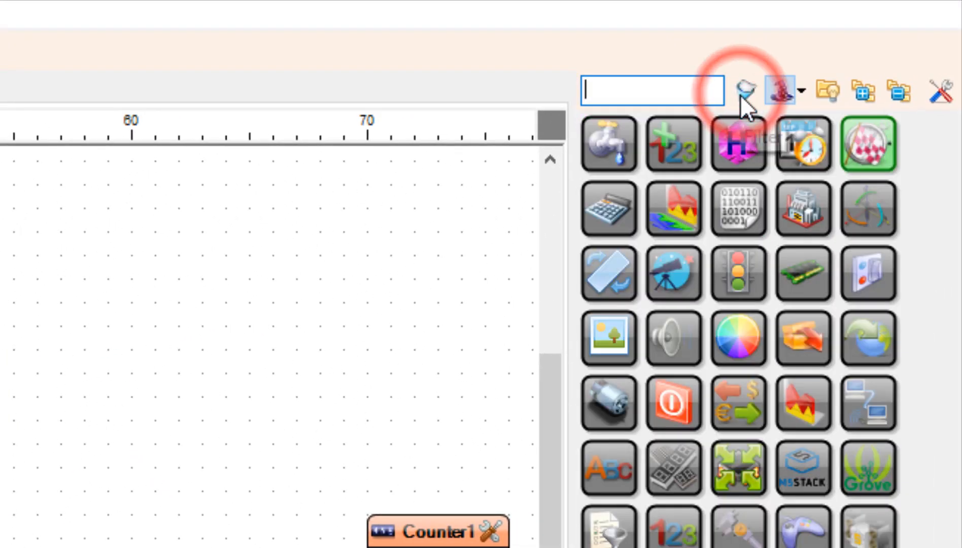
type("DIG")
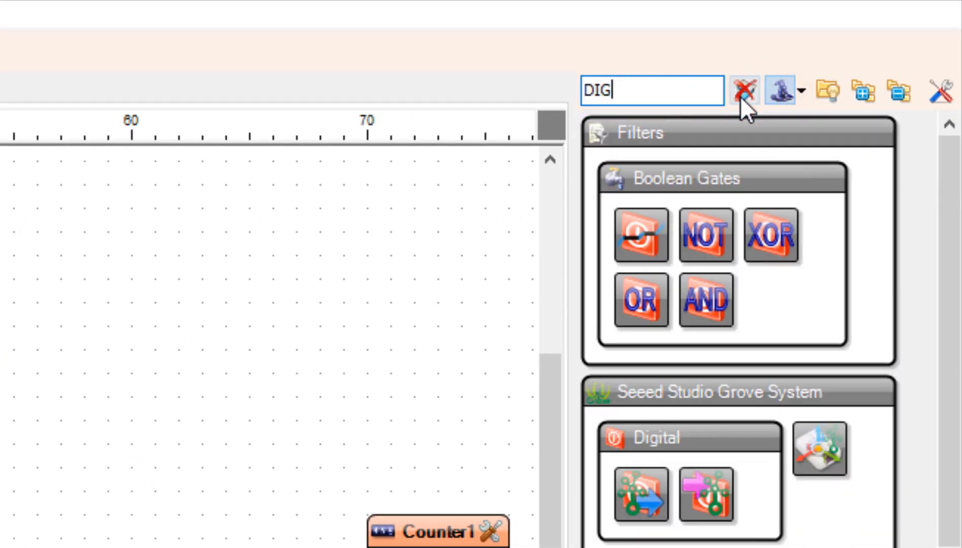
type("ITAL MU")
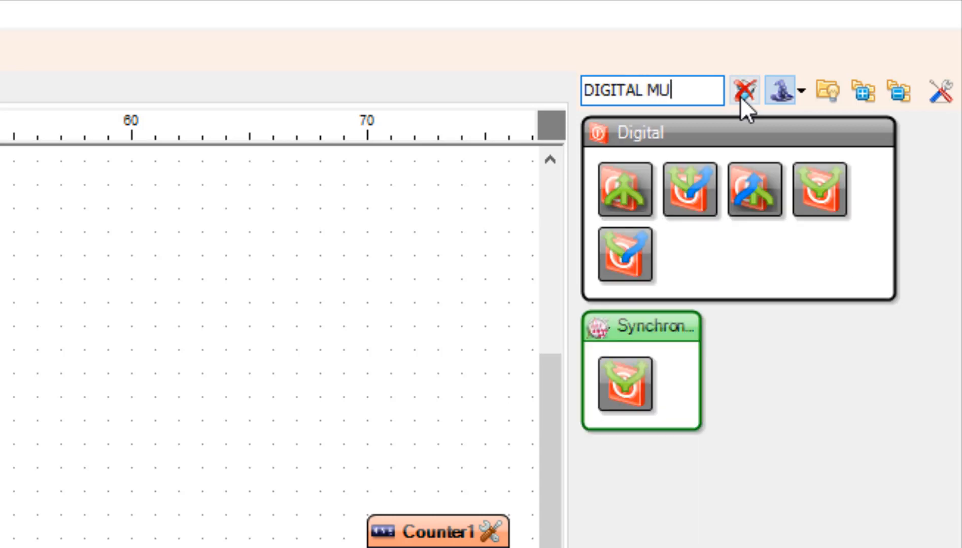
type("LTI S")
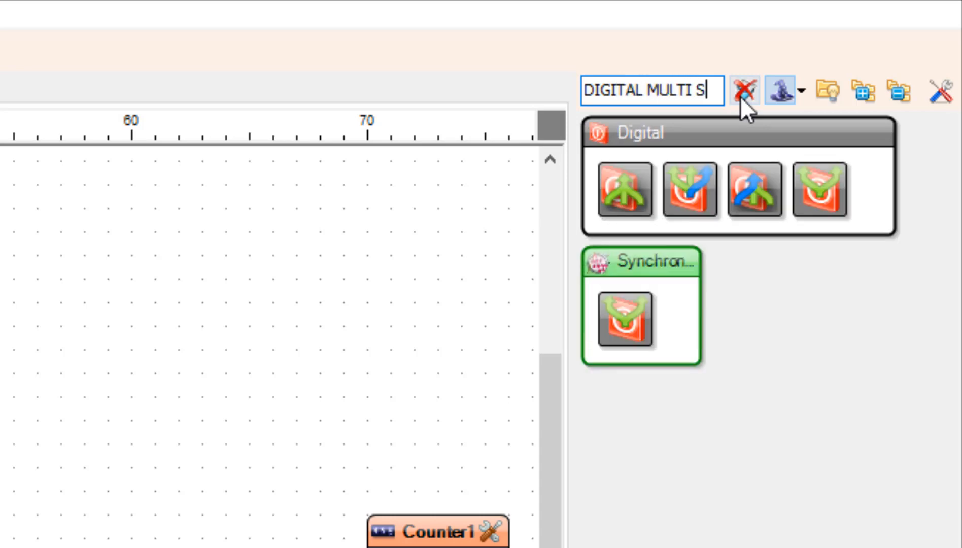
type("OURCE")
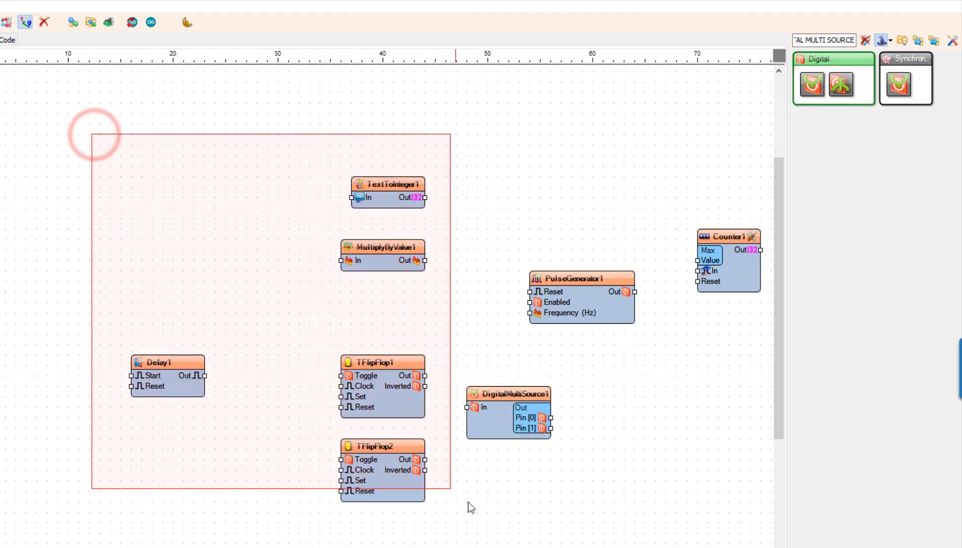
left_click(509, 417)
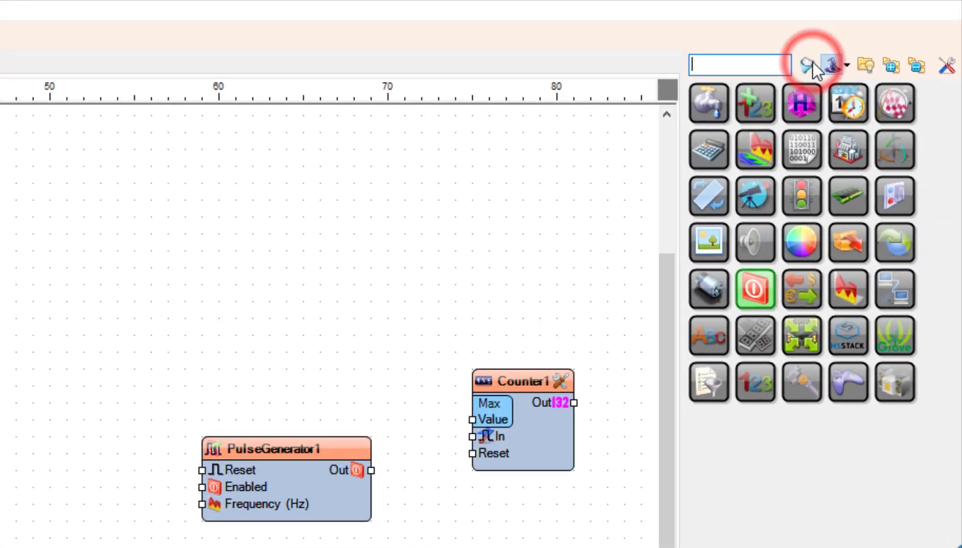
- Add a Nextion display component and give it Button elements in the Elements editor
type("NEX")
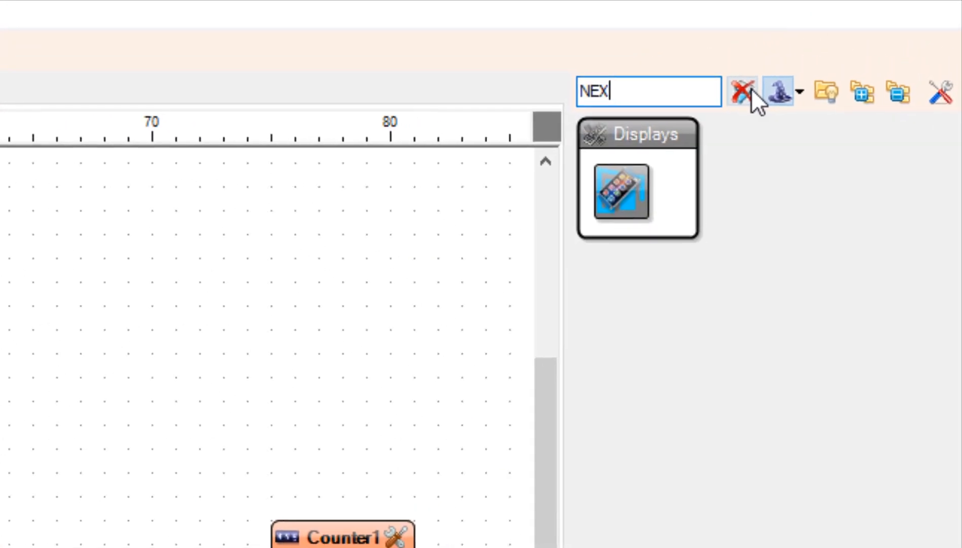
type("TION")
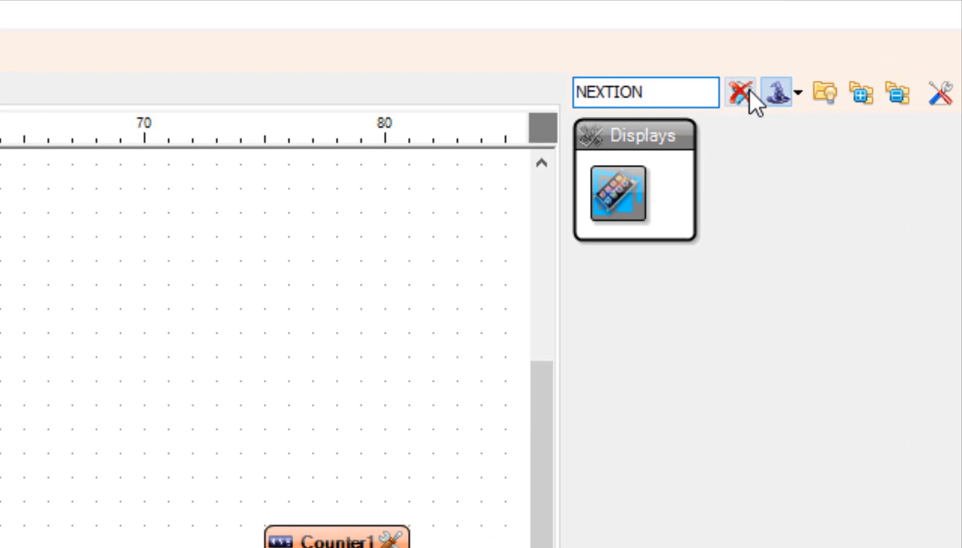
left_click(618, 193)
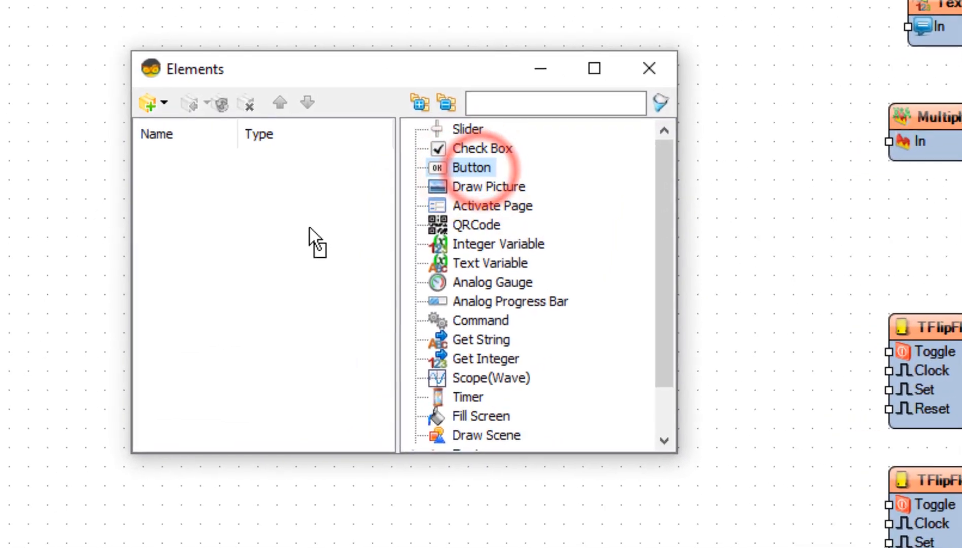
double_click(471, 167)
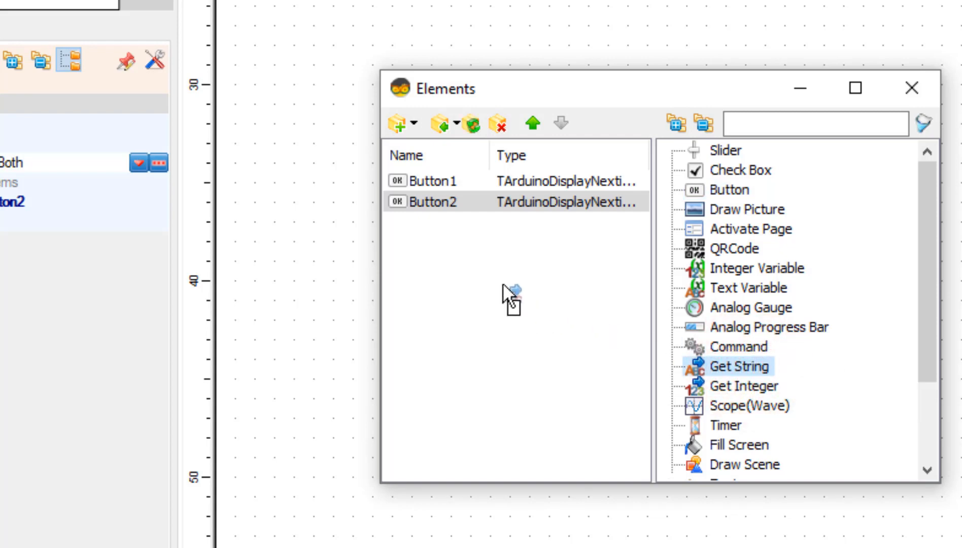
- Add a Get String element and enter its Command as 'get t0.'
double_click(738, 365)
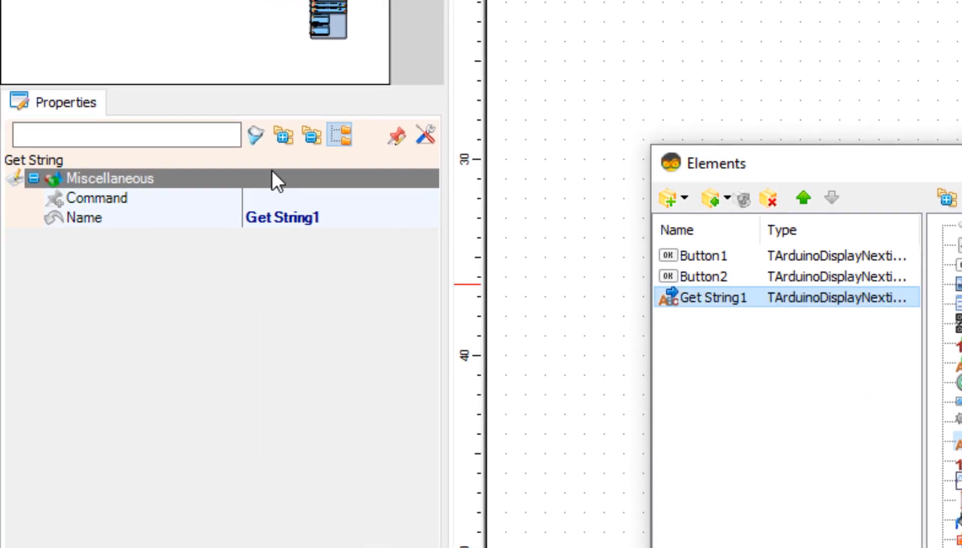
left_click(96, 198)
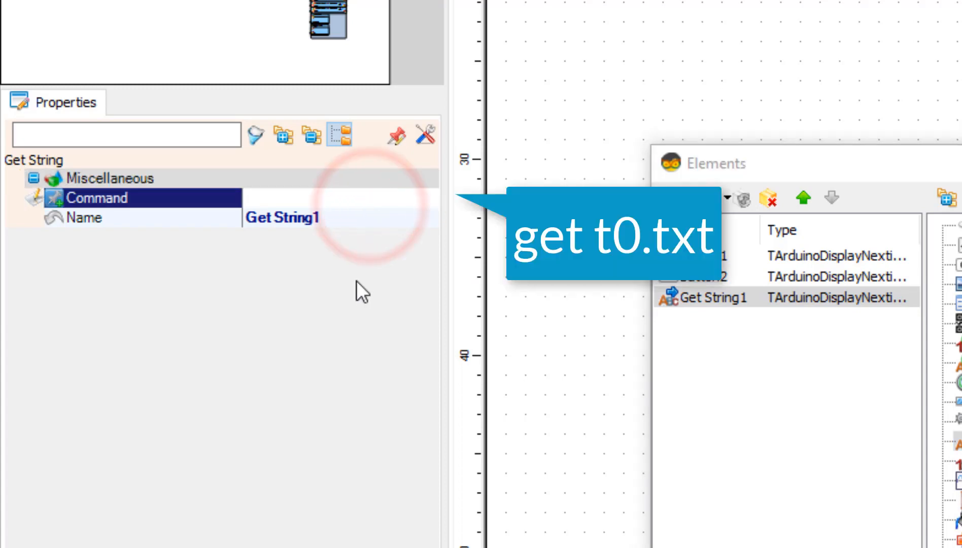
type("get")
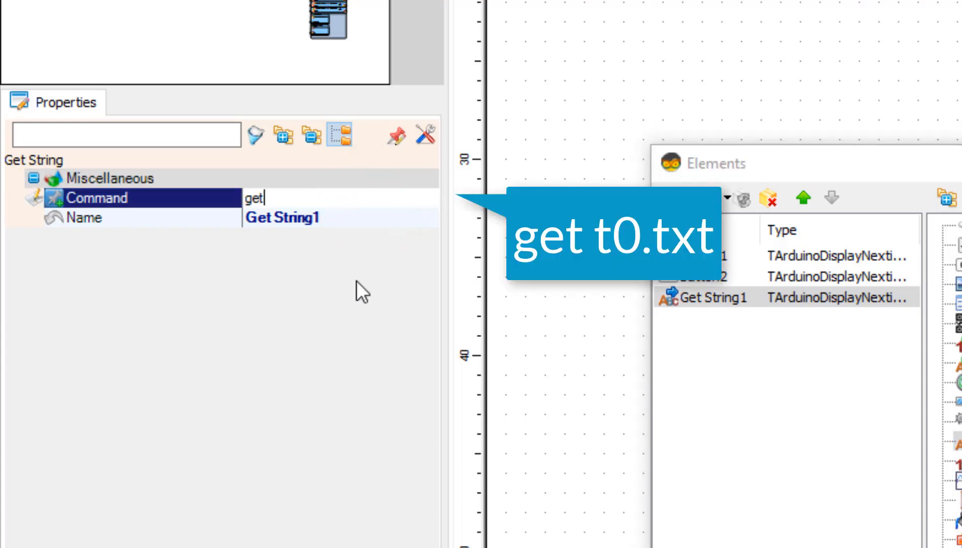
type("t")
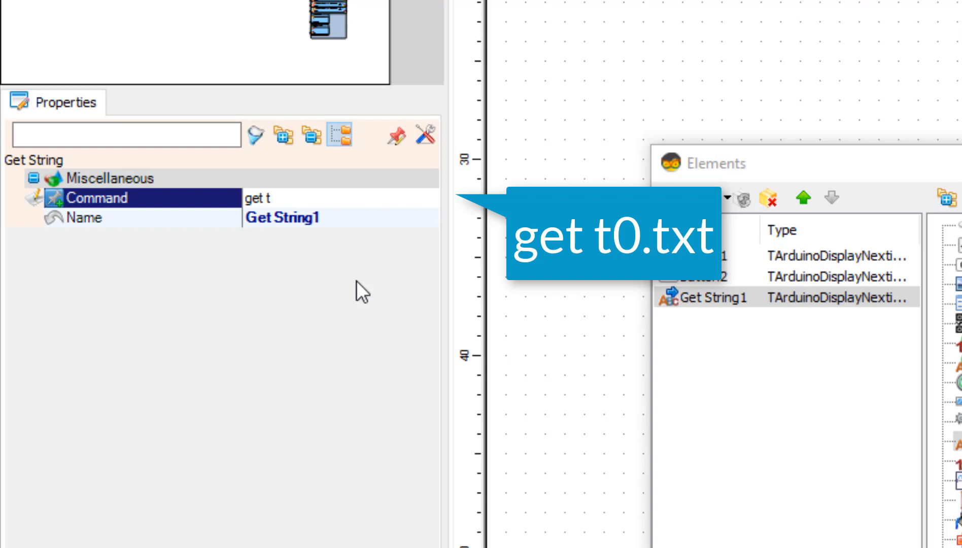
type("0.")
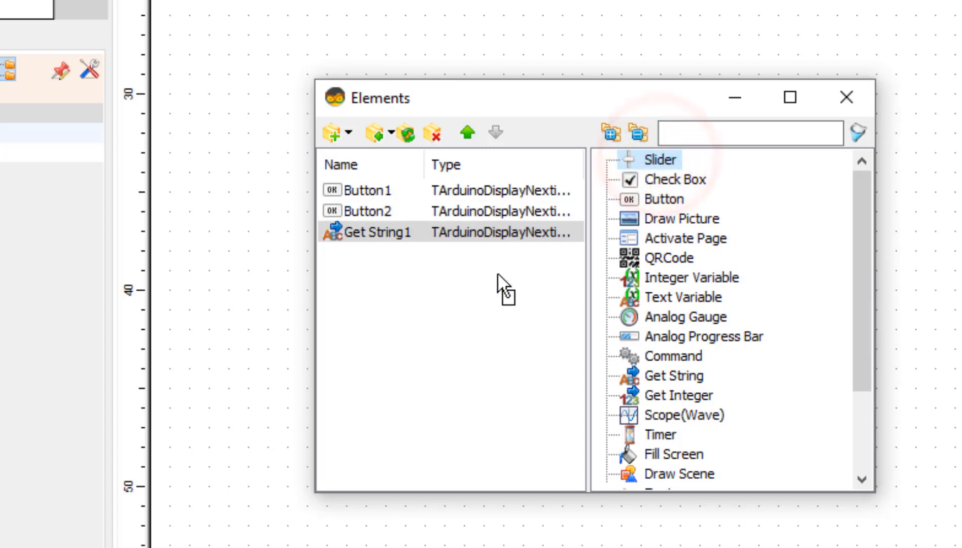
- Add a Slider element to the display, close the editor and wire the display outputs to the other components
double_click(661, 160)
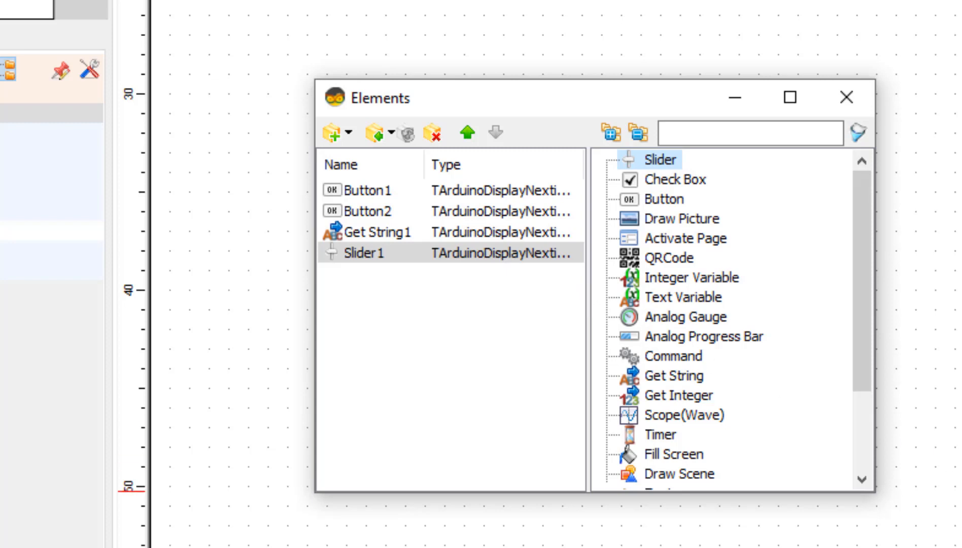
left_click(847, 98)
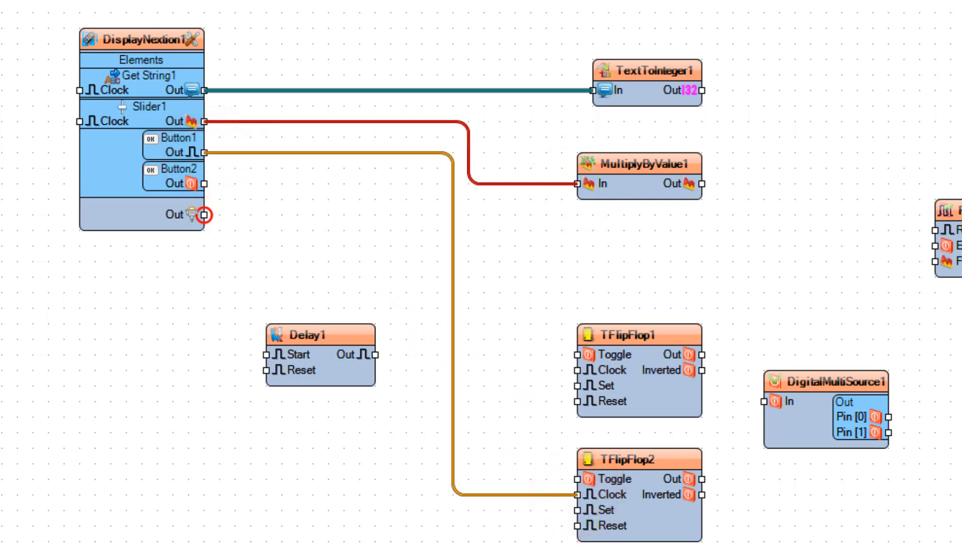
mouse_move(229, 203)
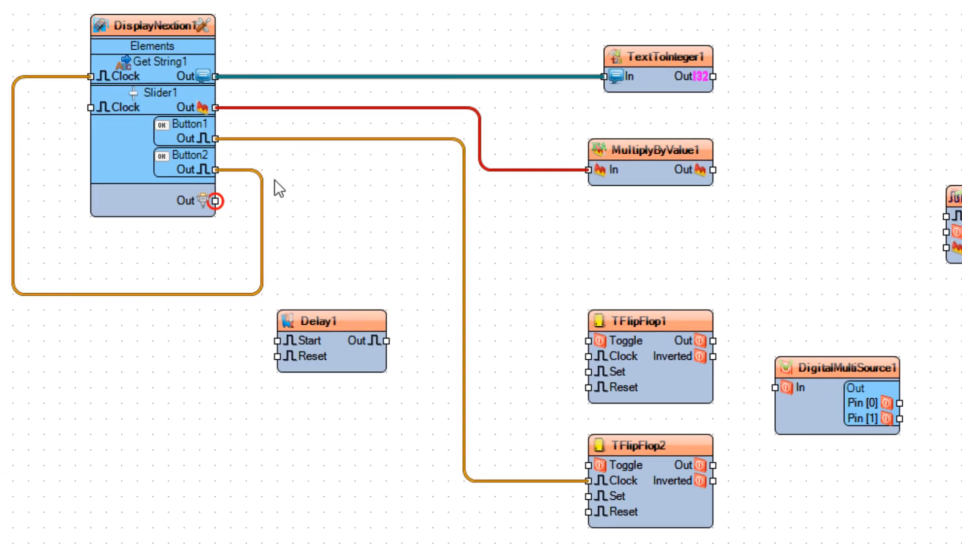
scroll("up", 3)
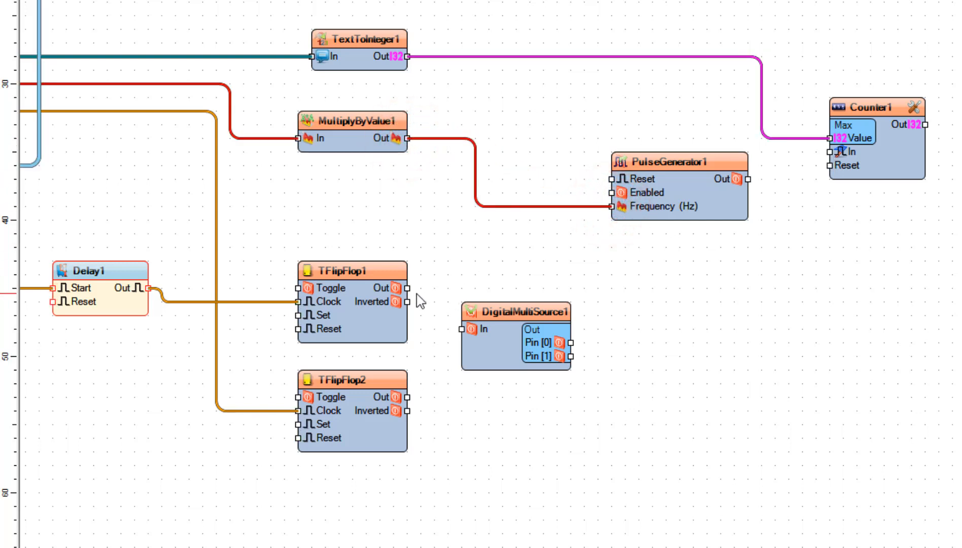
- Wire TFlipFlop1 through the multi-source to Counter Reset and PulseGenerator Enabled, outputs to Digital[2] and [3], then show the build settings
left_click(406, 288)
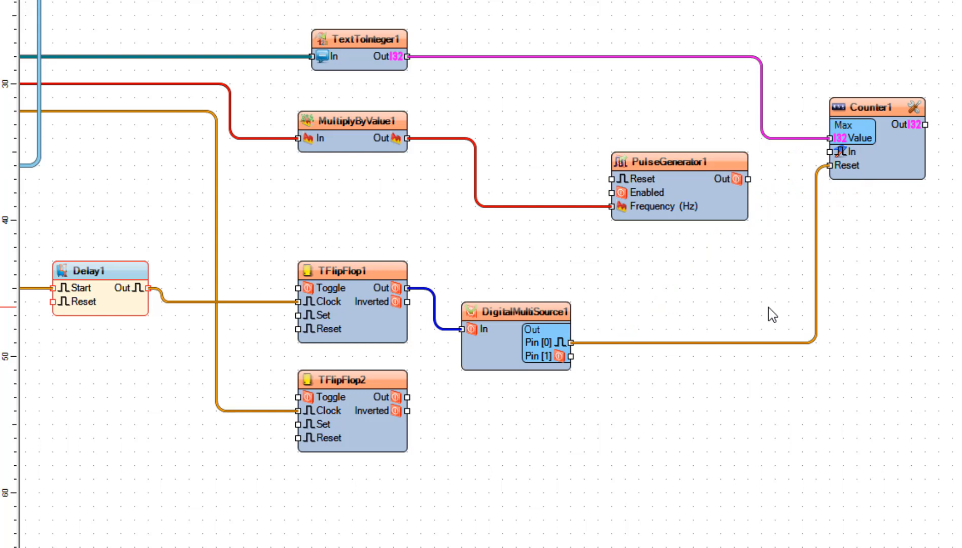
mouse_move(576, 366)
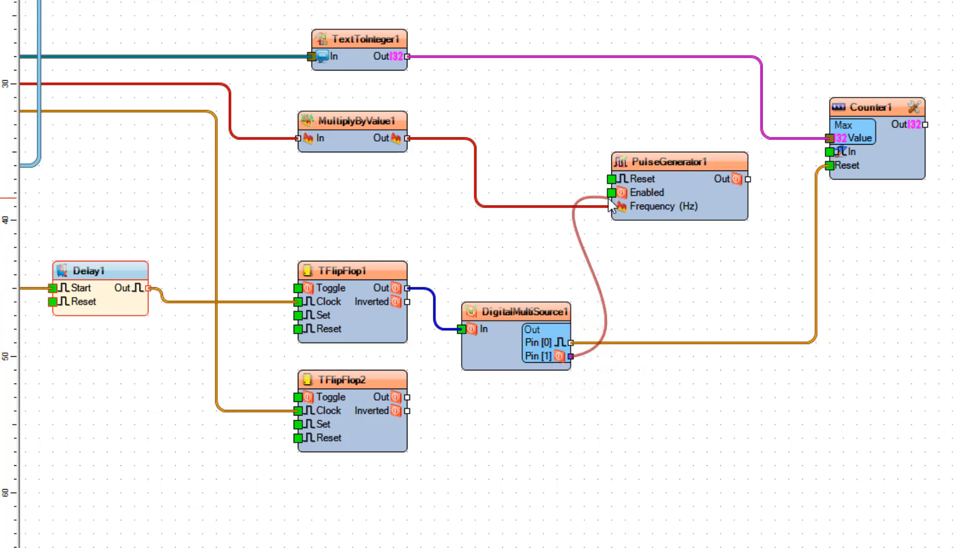
left_click(614, 193)
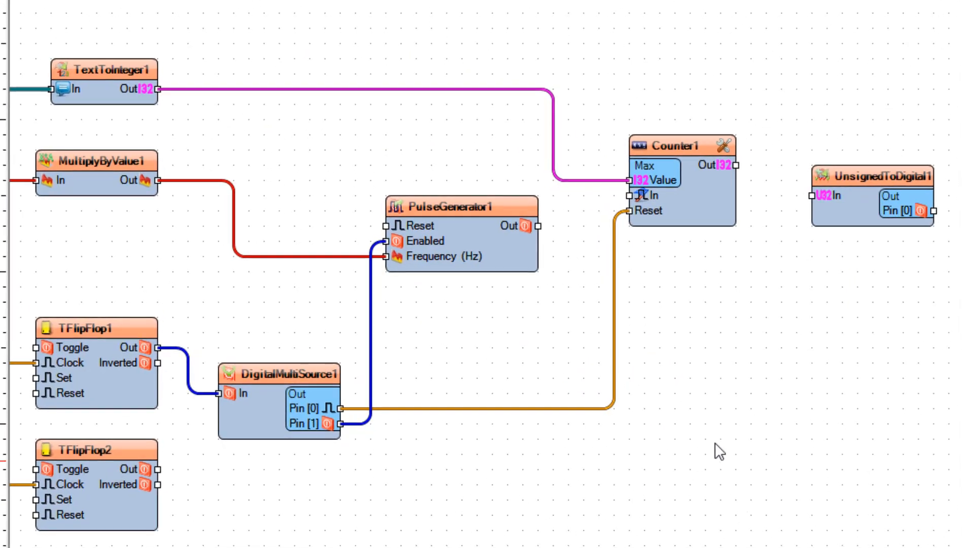
left_click(539, 227)
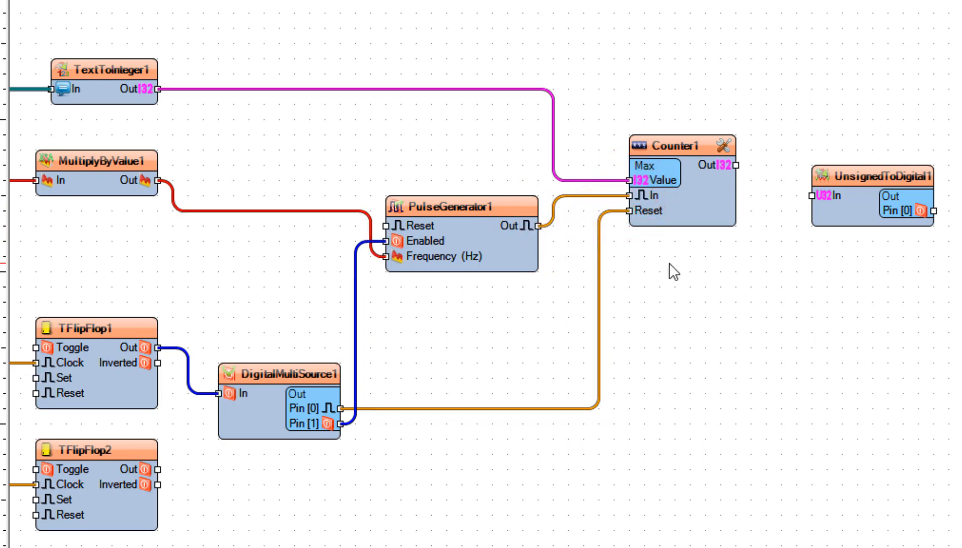
mouse_move(761, 182)
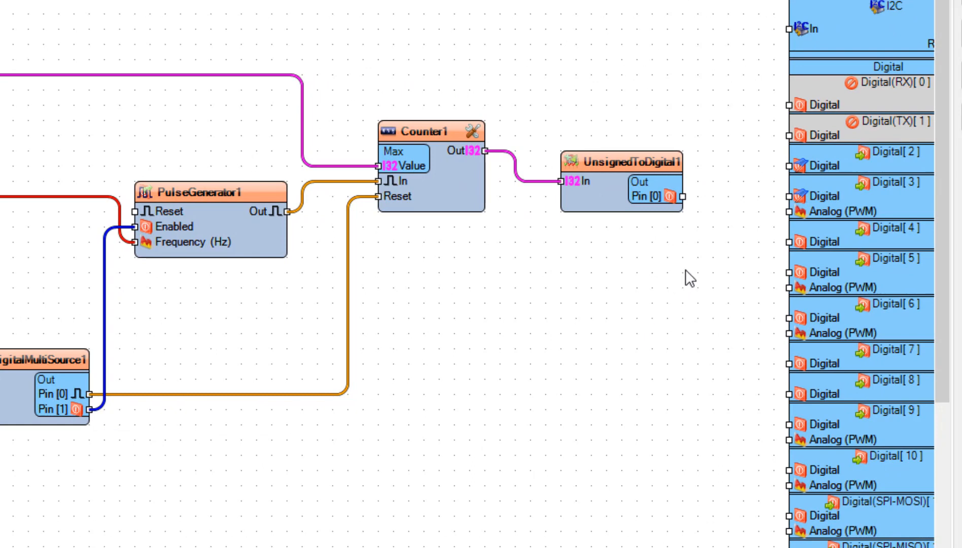
left_click(680, 197)
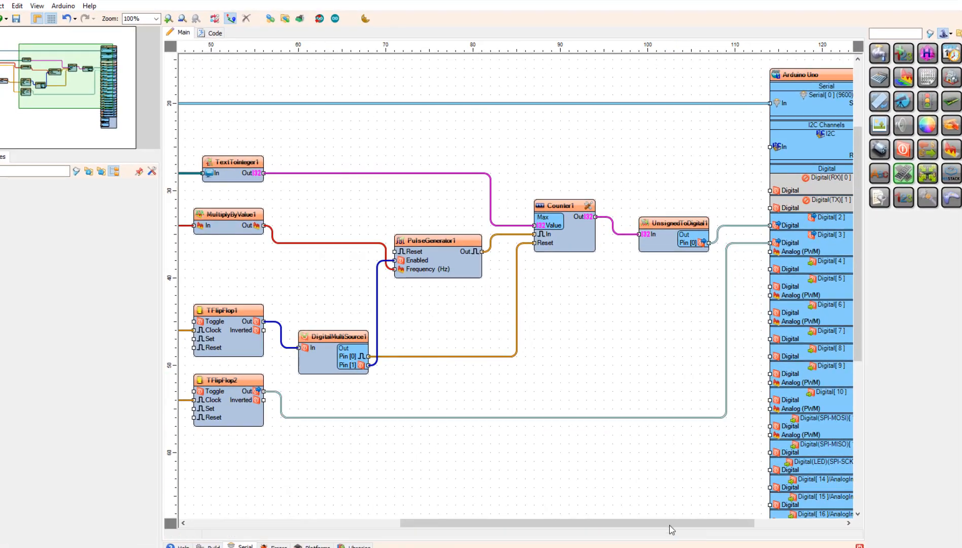
left_click(213, 546)
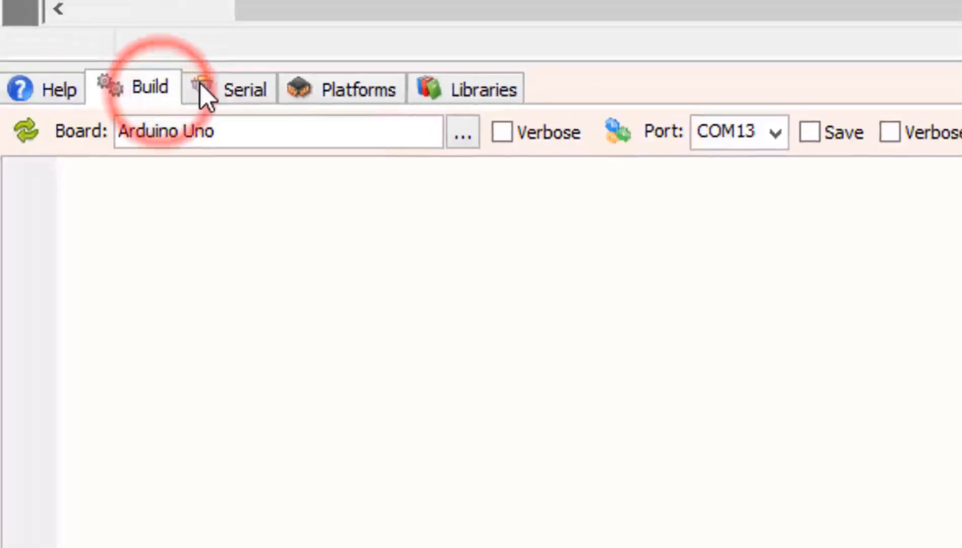
mouse_move(717, 132)
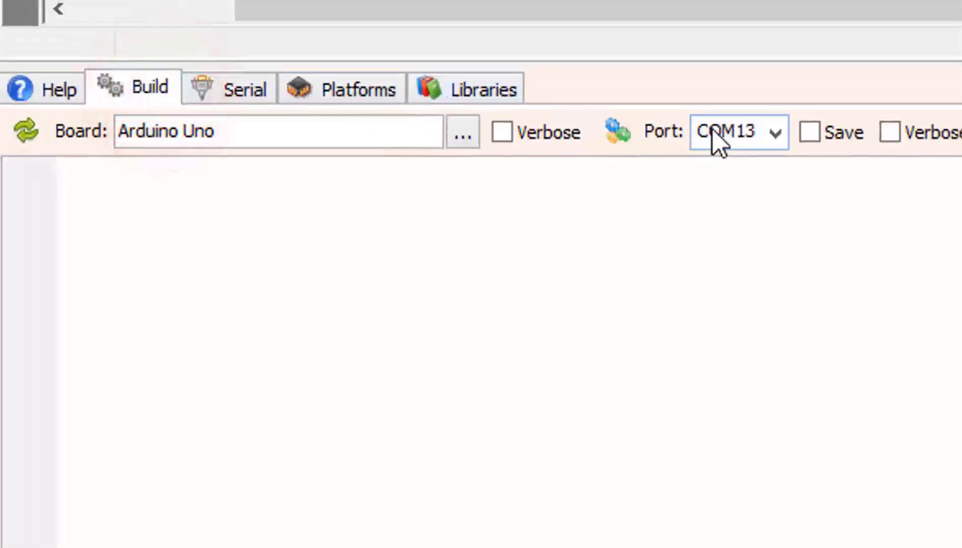